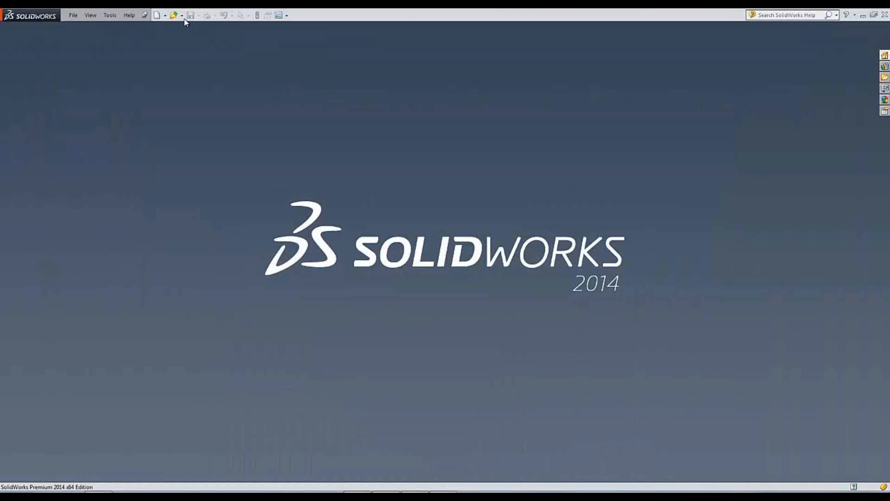
Step: Open the MS-1296.DWG drawing from the Webinar folder
click(174, 16)
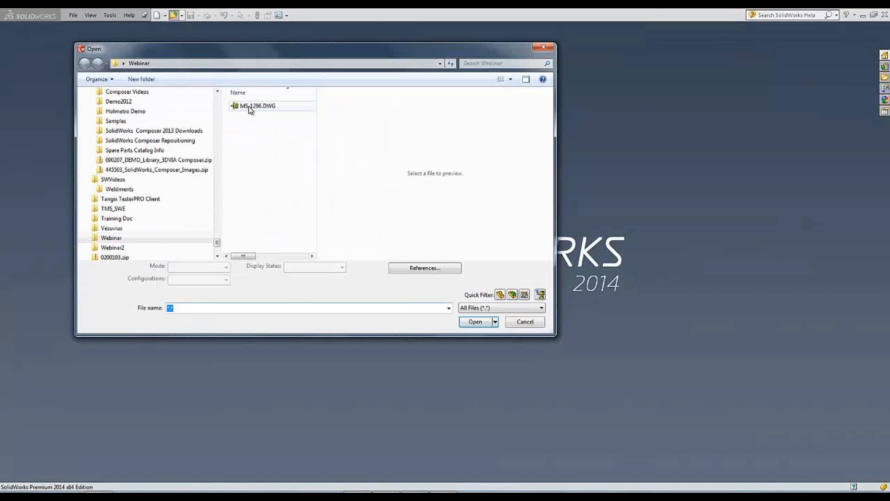
click(252, 106)
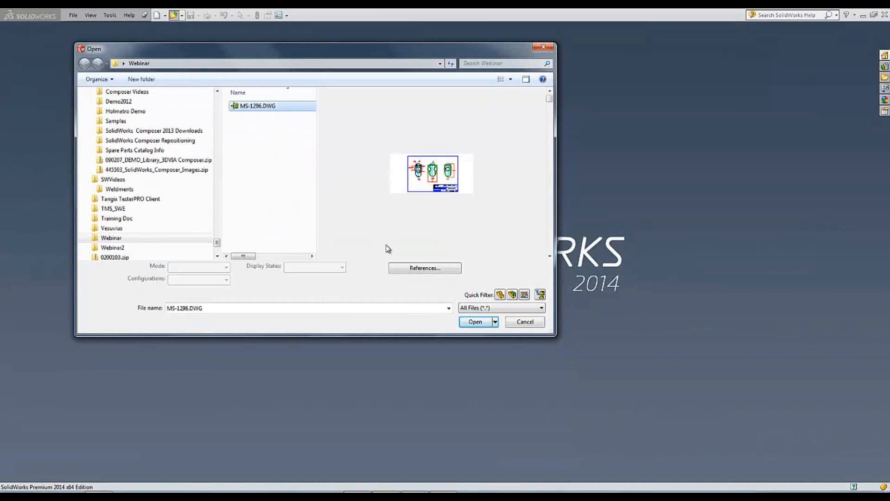
click(475, 322)
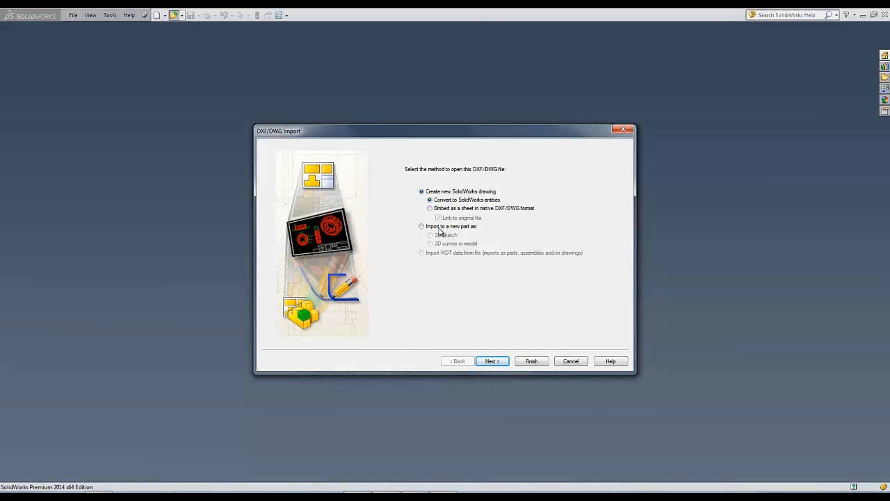
Step: Choose to import the DWG into a new part as a 2D sketch
click(421, 227)
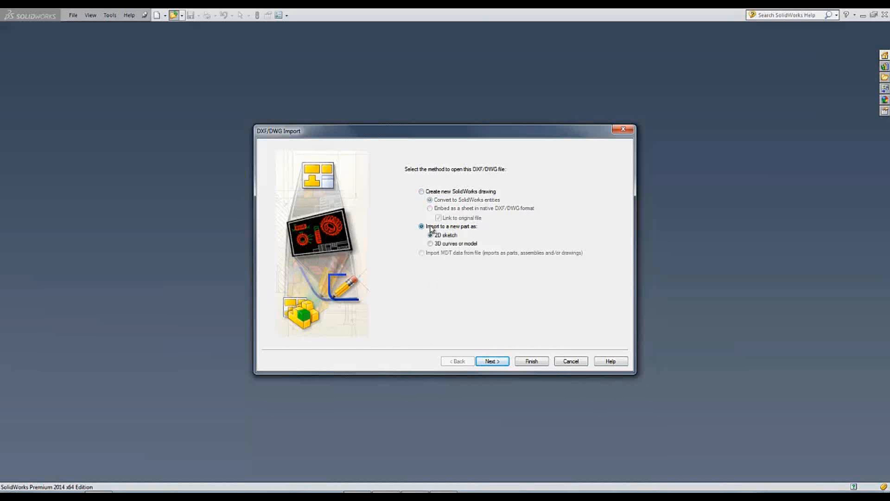
click(430, 234)
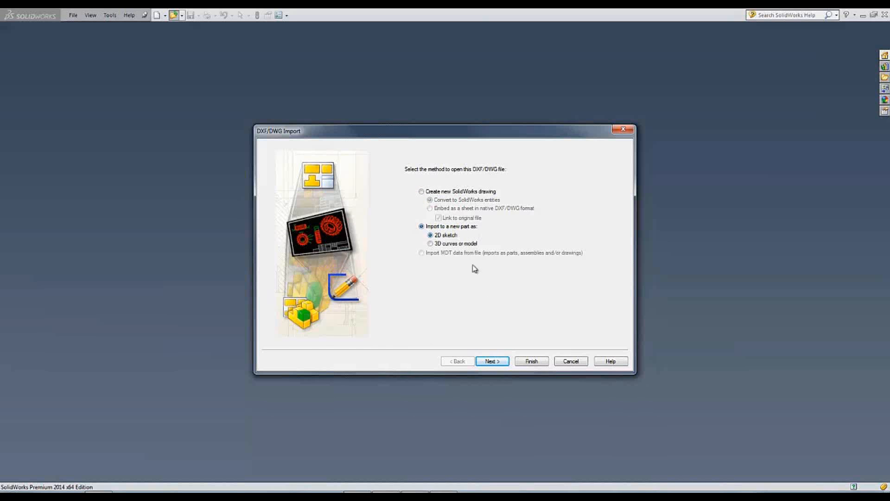
click(492, 361)
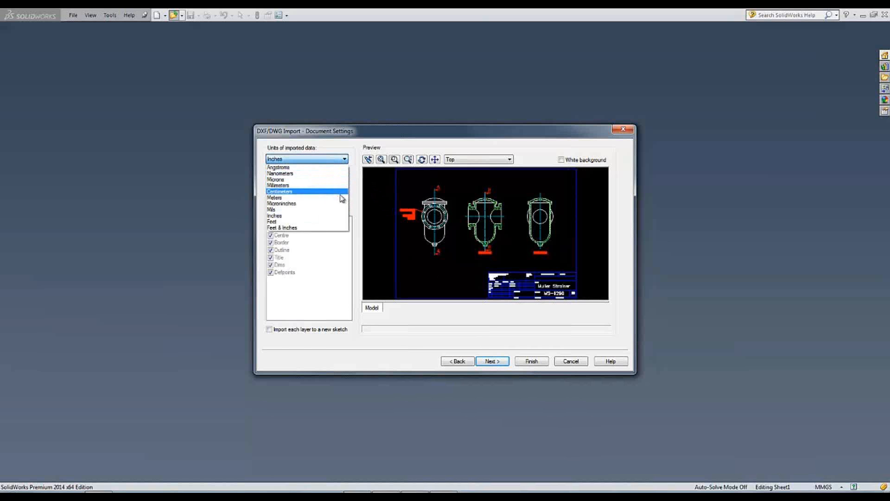
mouse_move(340, 222)
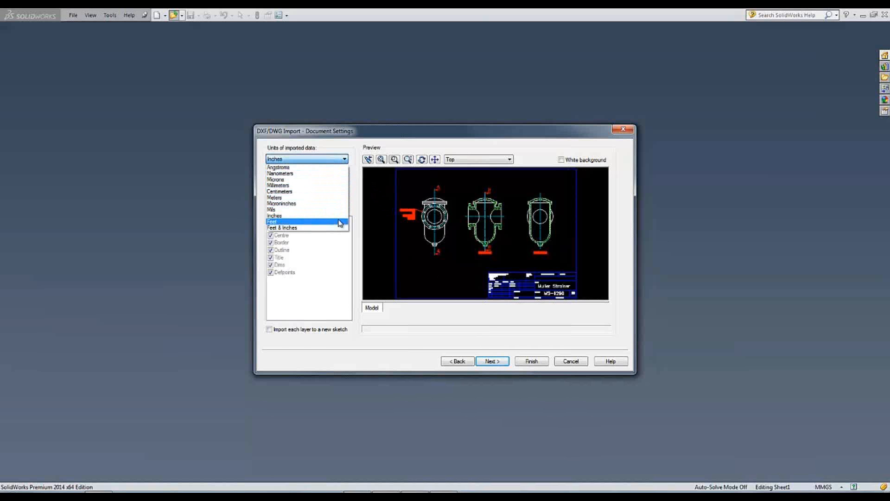
Step: Keep inches and import only the Outline layer, unchecking all other layers
click(275, 216)
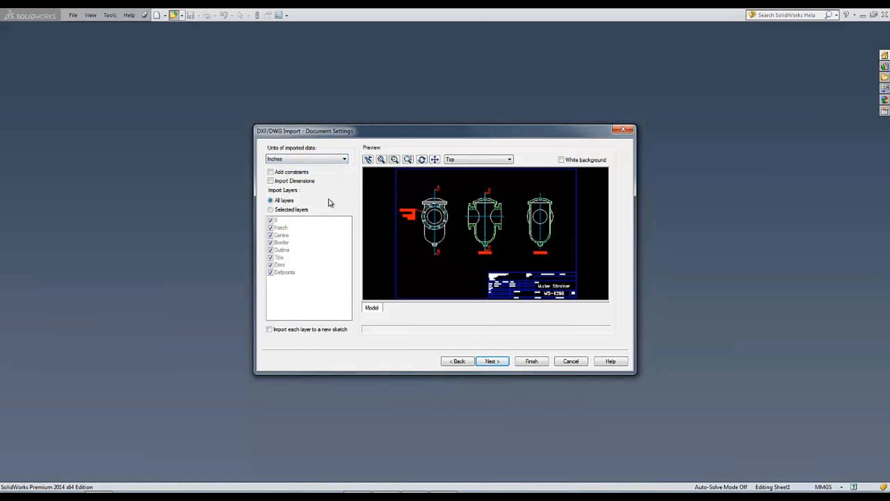
mouse_move(563, 261)
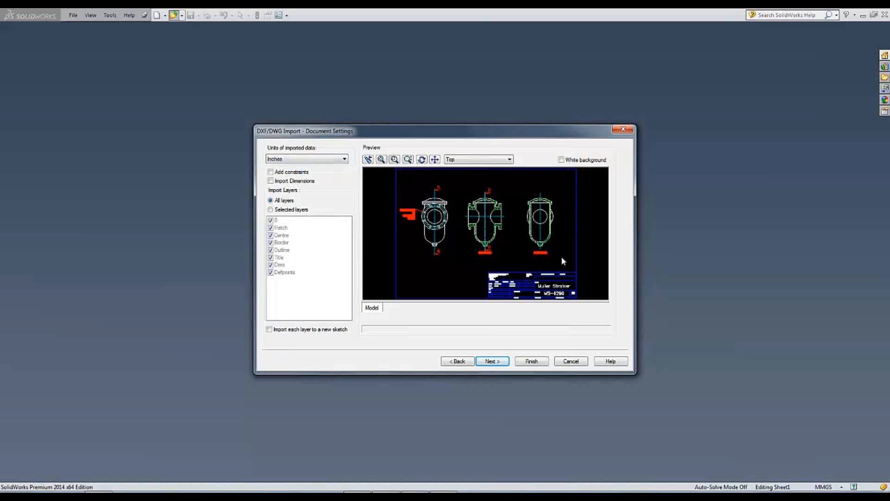
mouse_move(407, 270)
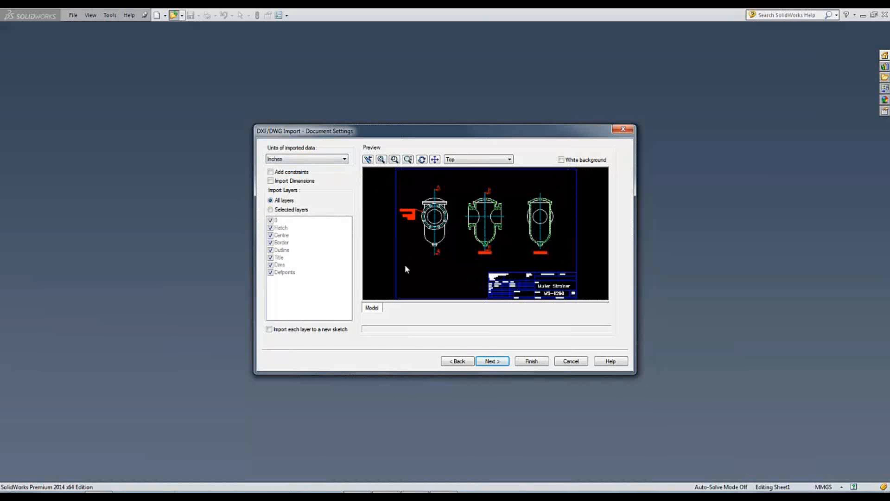
click(270, 209)
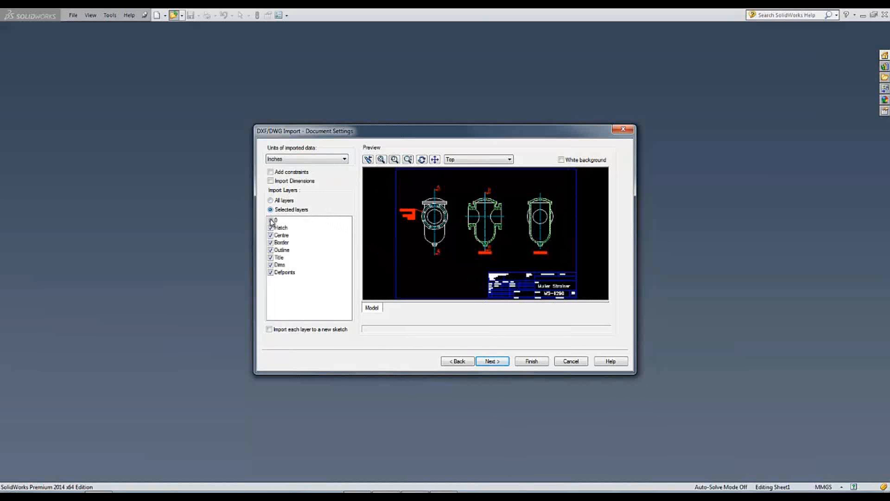
click(271, 235)
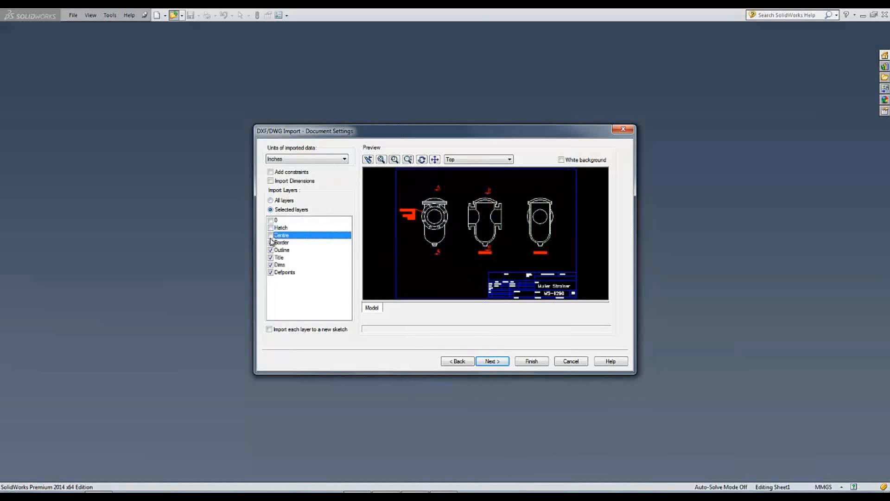
click(271, 257)
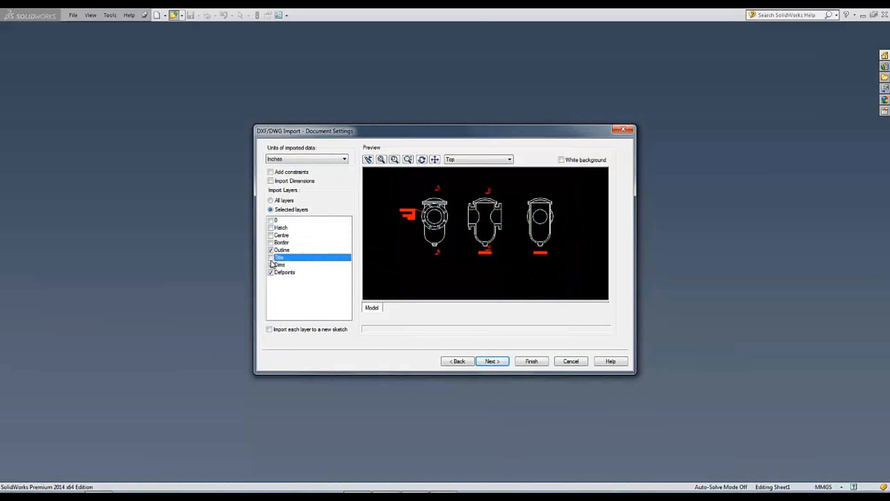
click(271, 272)
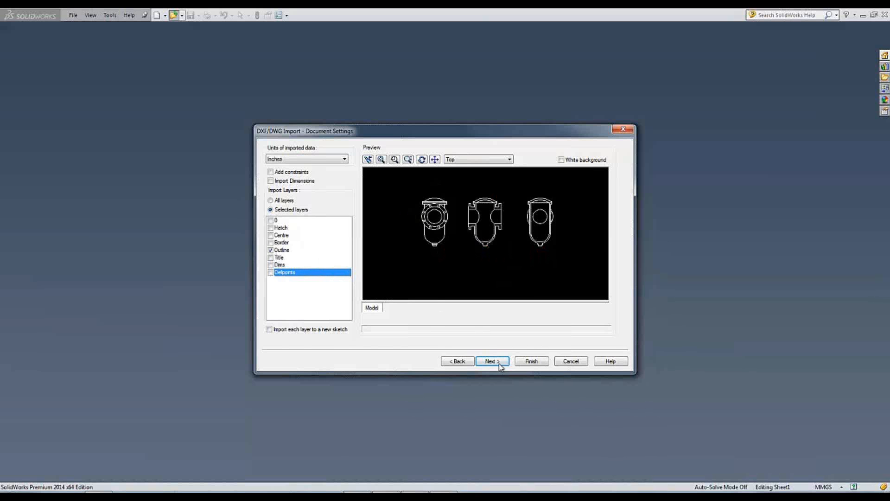
click(492, 361)
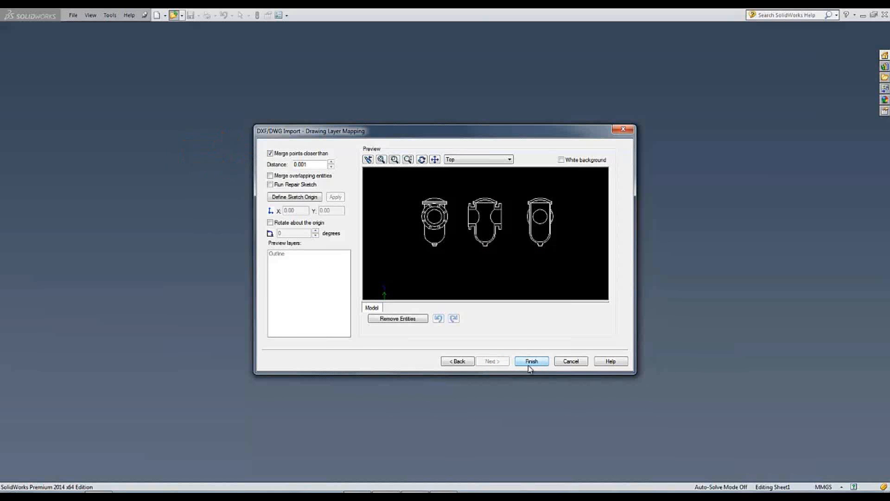
Step: Finish the import from the Drawing Layer Mapping page
click(531, 362)
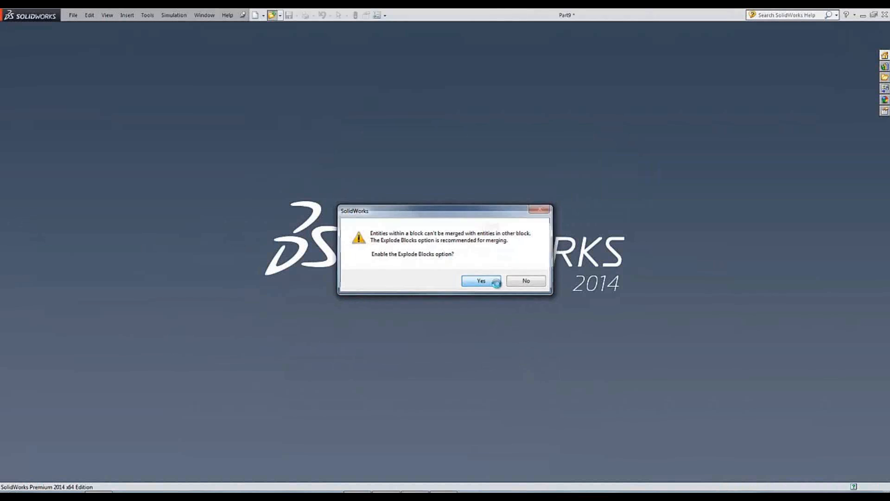
Step: Enable Explode Blocks and drag the 2D to 3D toolbar aside
click(484, 280)
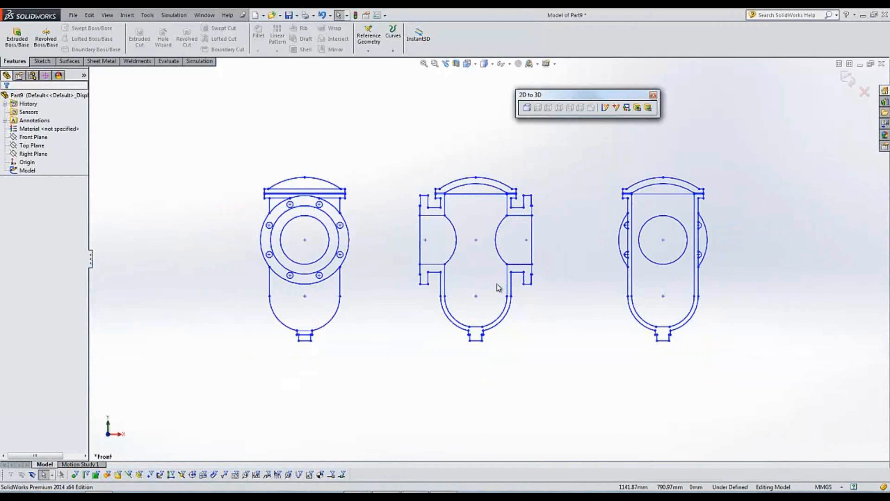
mouse_move(468, 237)
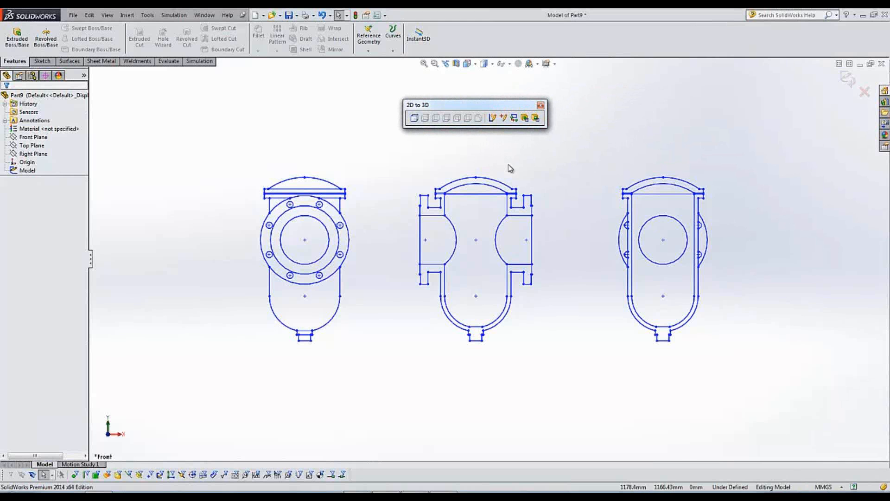
mouse_move(511, 113)
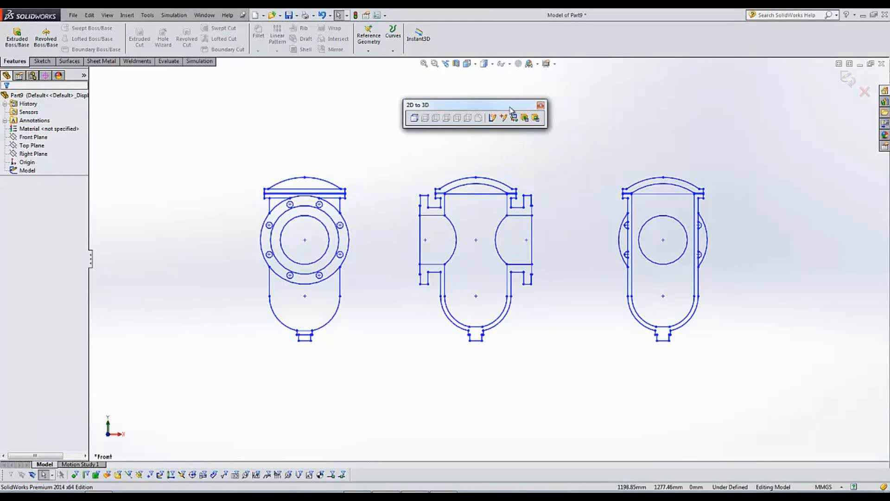
drag(474, 104, 646, 83)
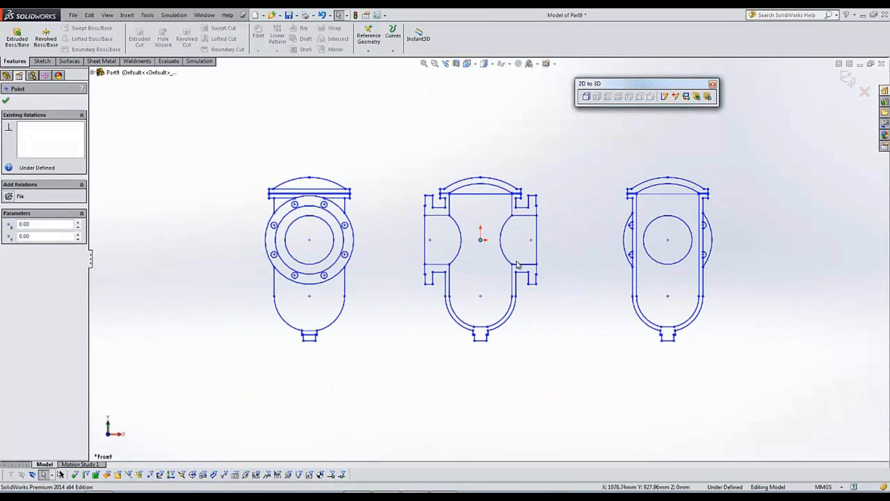
mouse_move(393, 154)
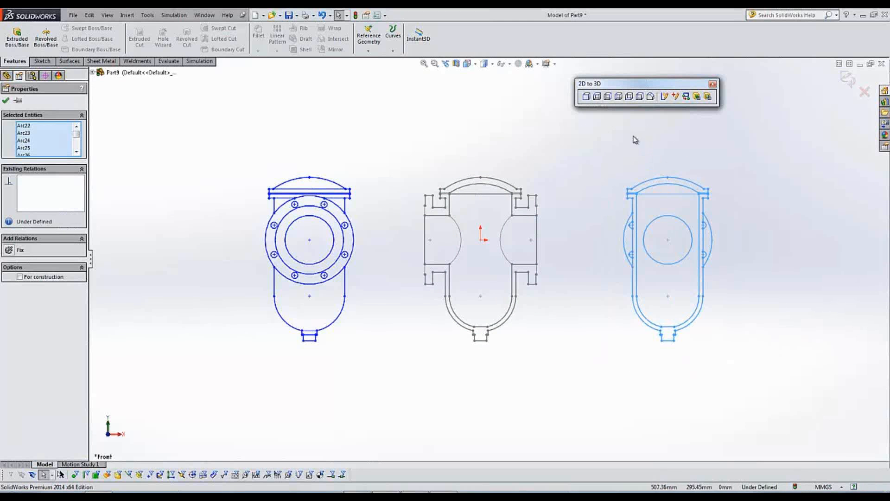
Step: Assign the selected end-view outlines as side views using 2D to 3D
click(607, 97)
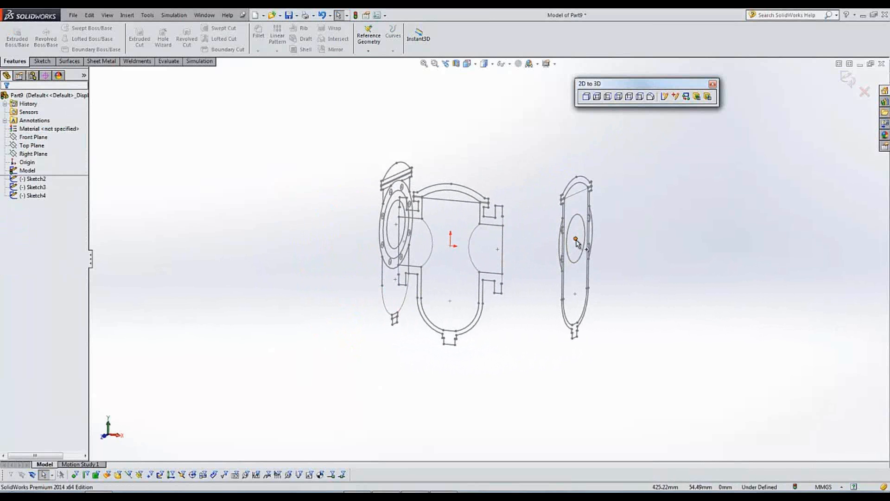
Step: Align the end-view sketches to the front view and dock the 2D to 3D toolbar
click(684, 97)
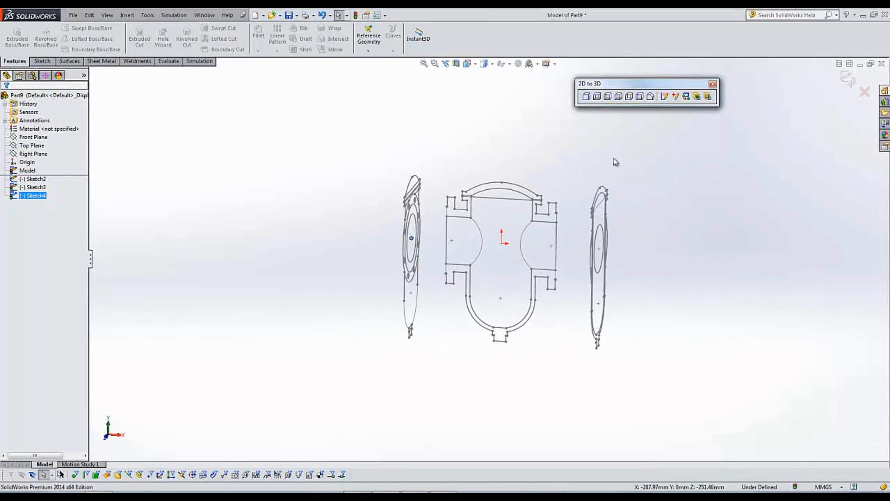
drag(645, 84, 587, 114)
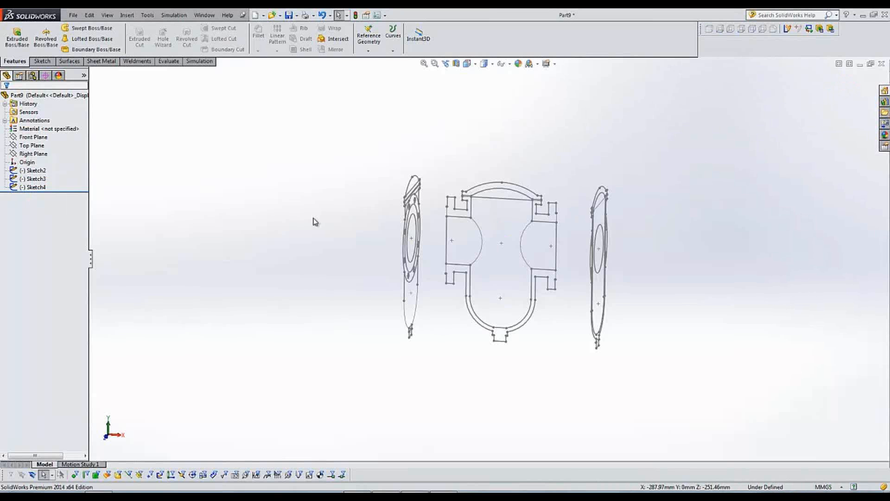
mouse_move(64, 174)
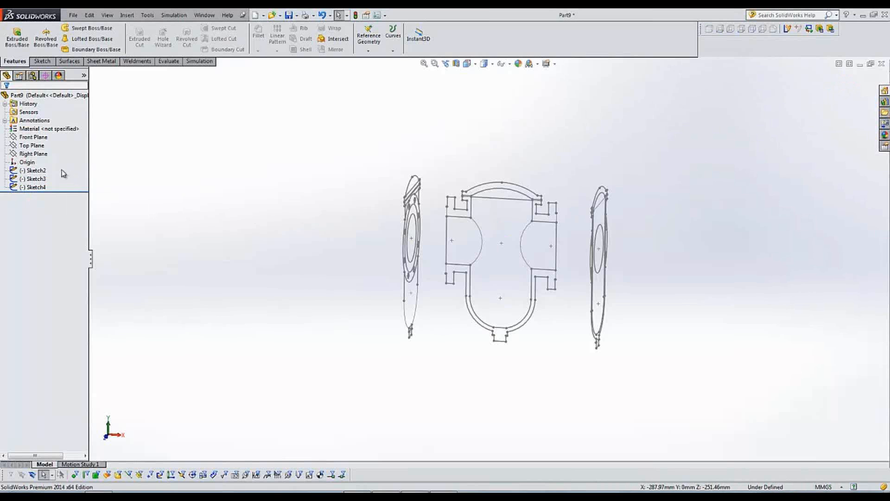
Step: Put Sketch3 on the Right Plane through Edit Sketch Plane
click(33, 187)
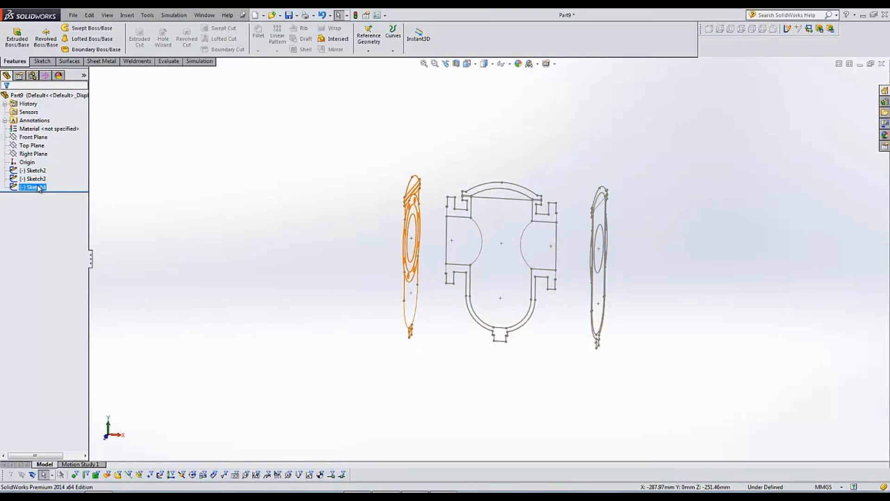
click(30, 179)
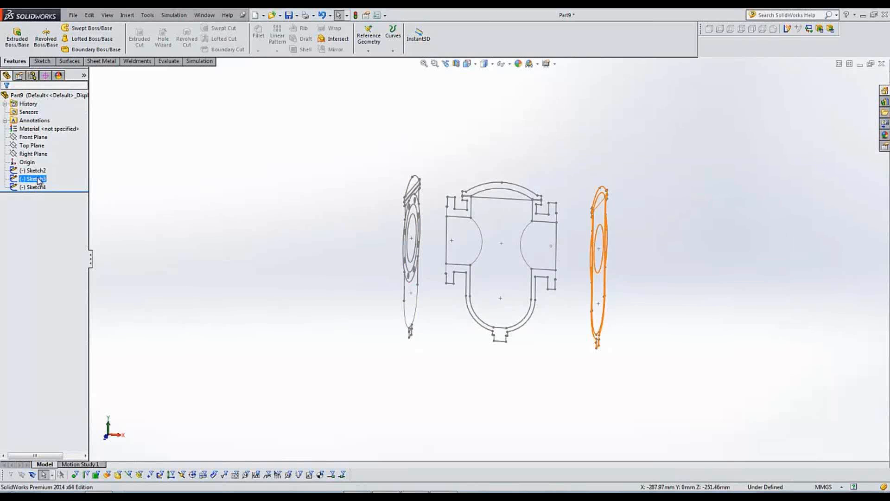
right_click(33, 178)
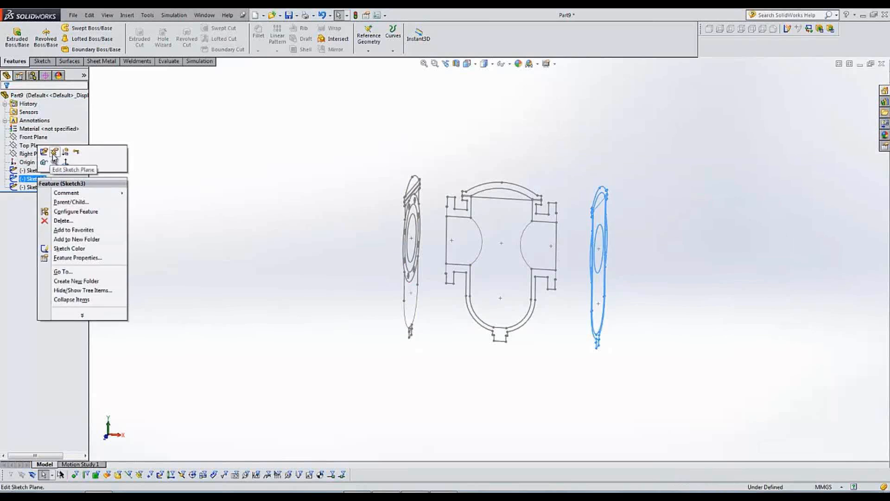
click(54, 152)
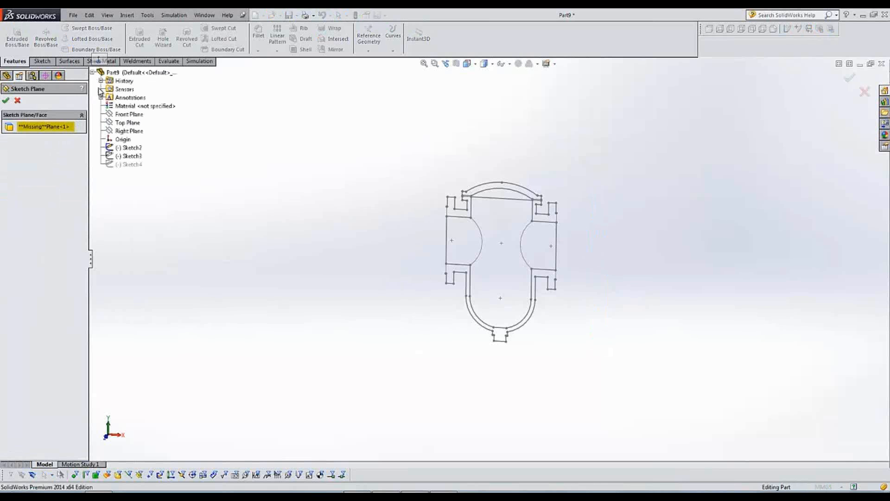
click(130, 131)
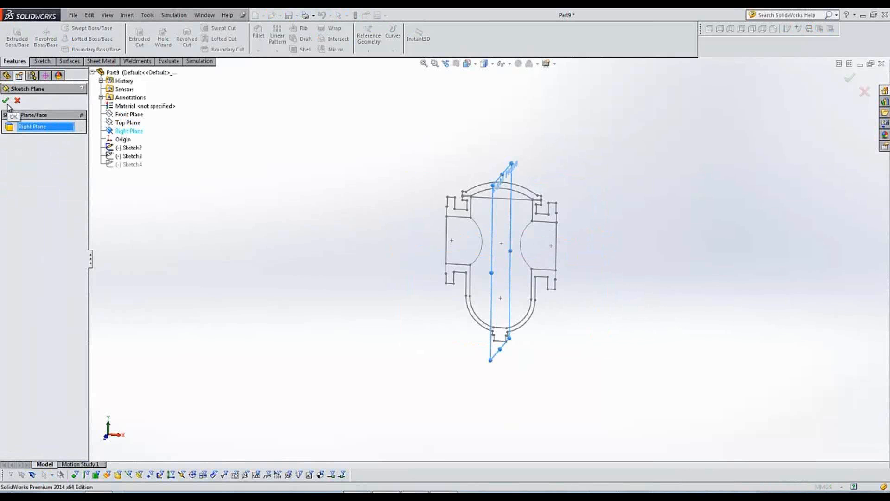
click(5, 101)
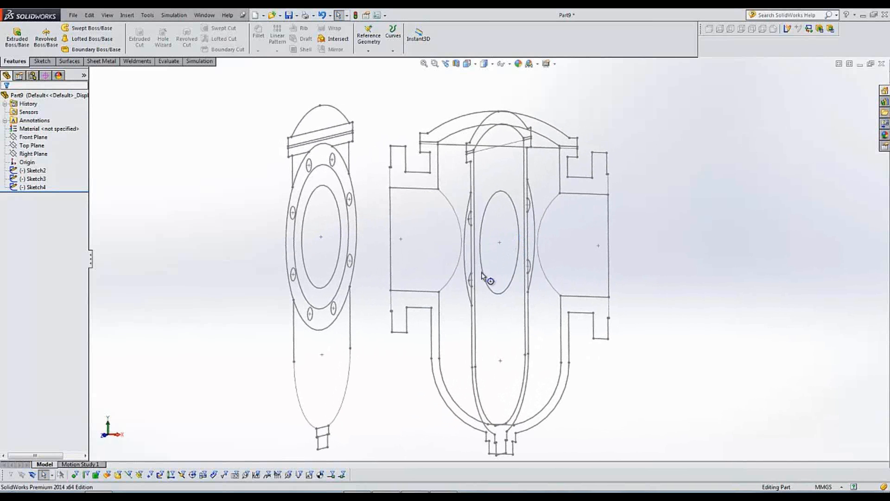
Step: Edit Sketch3 and draw a vertical centerline through the end view's middle
click(30, 179)
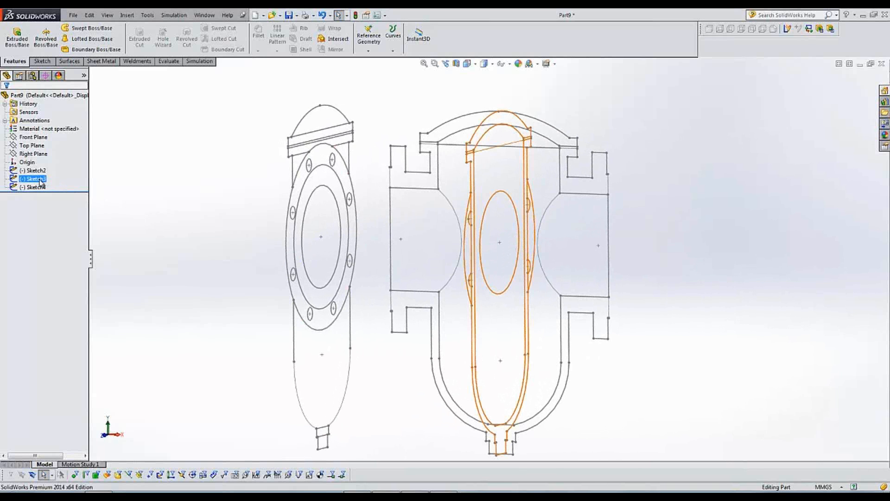
right_click(30, 178)
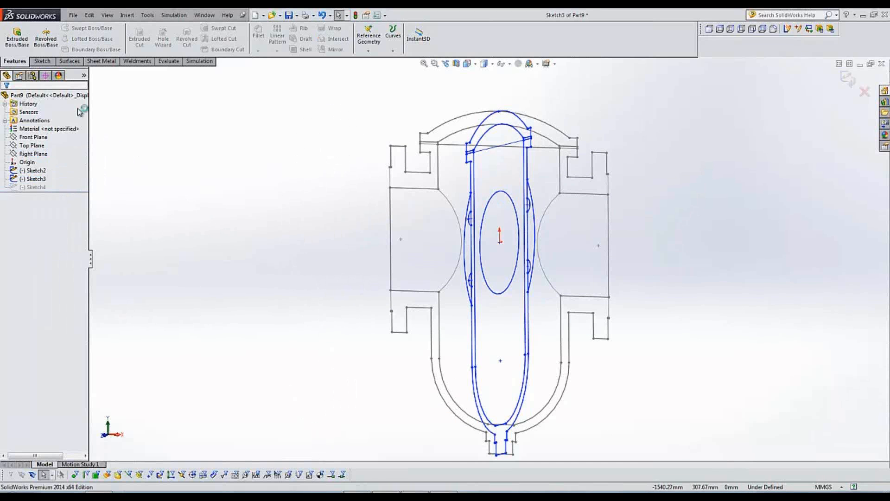
click(42, 61)
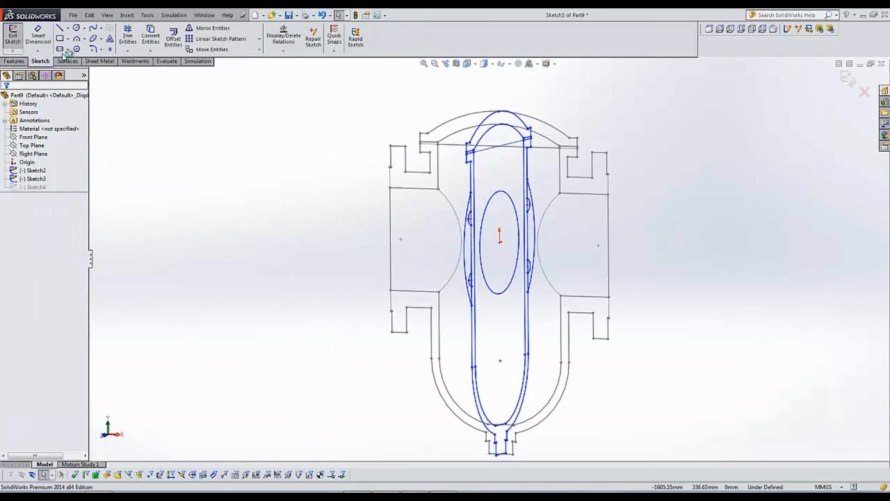
click(65, 26)
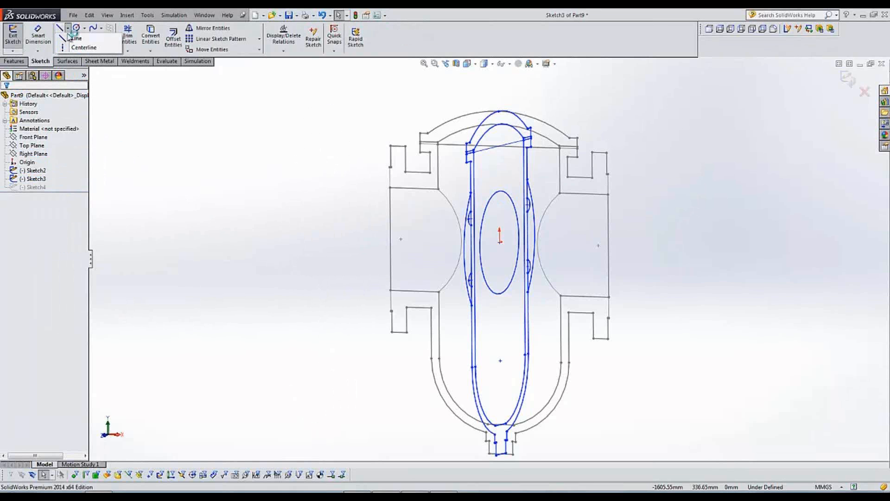
click(81, 47)
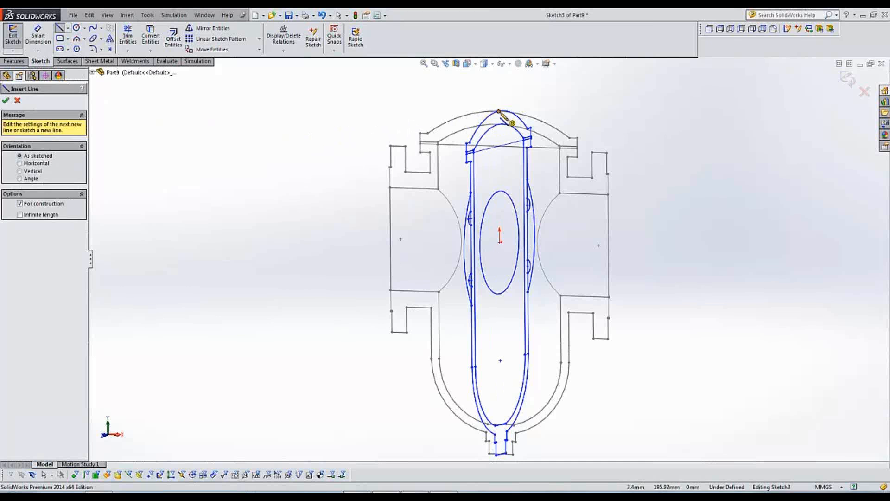
drag(499, 111, 506, 454)
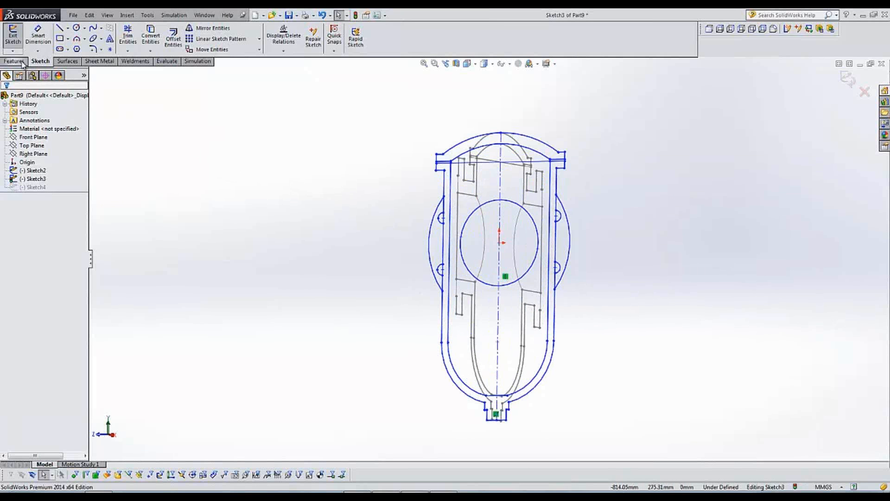
Step: Revolve Sketch3's two regions 360° about centerline Line26 into Revolve1
click(15, 61)
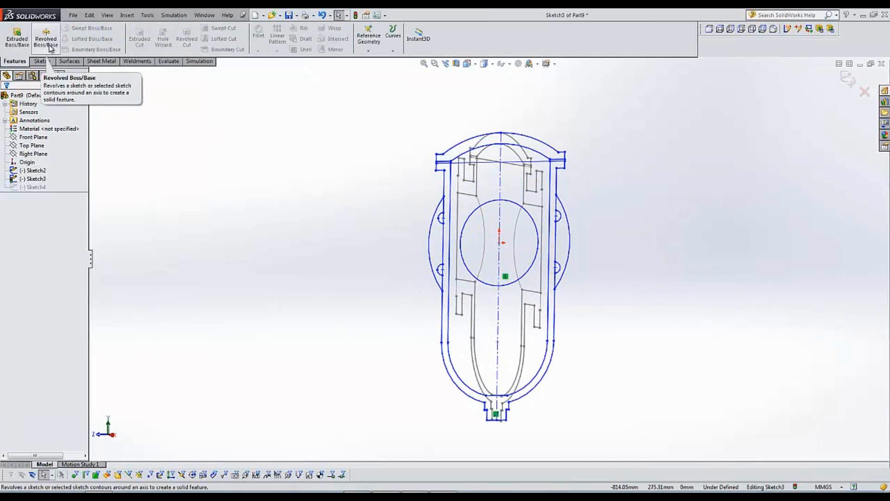
click(34, 39)
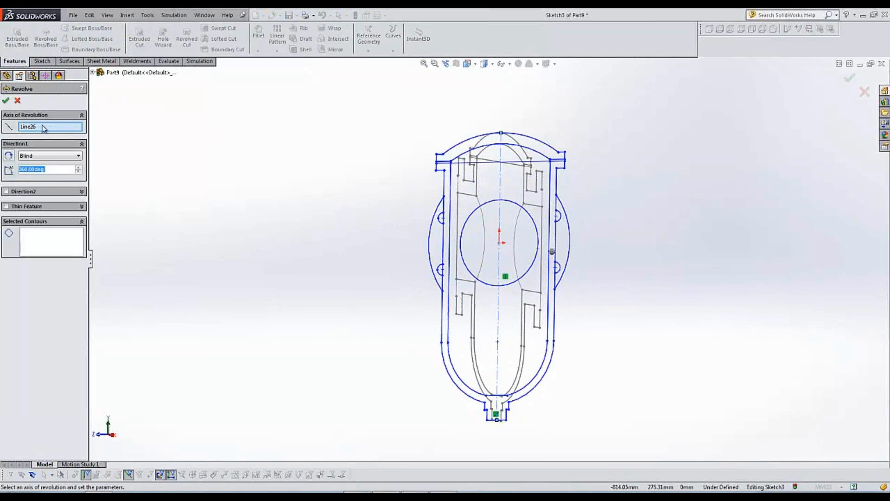
click(44, 241)
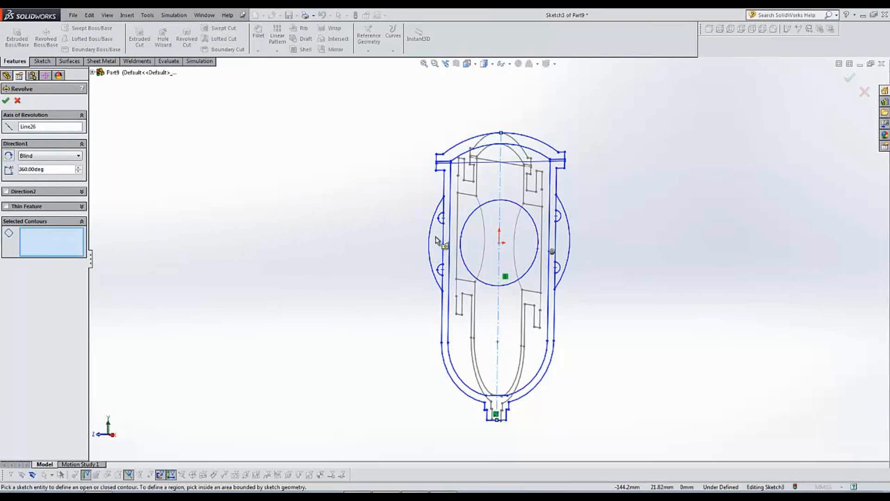
click(471, 203)
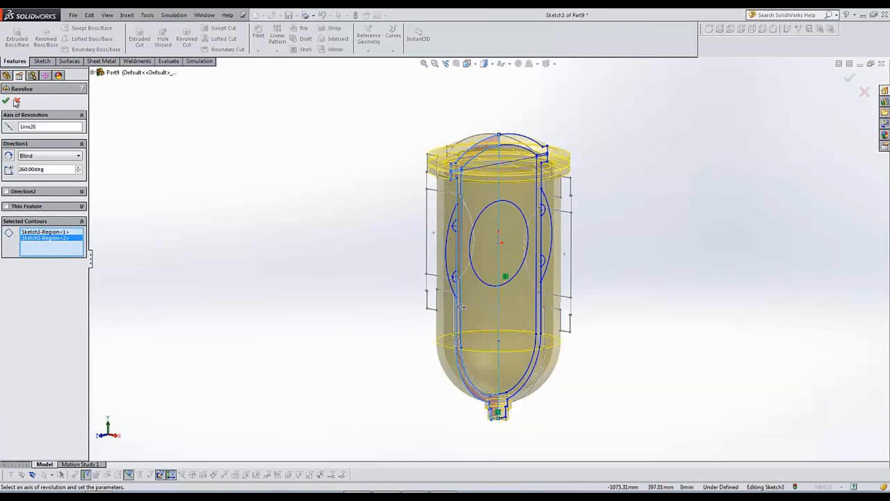
click(6, 100)
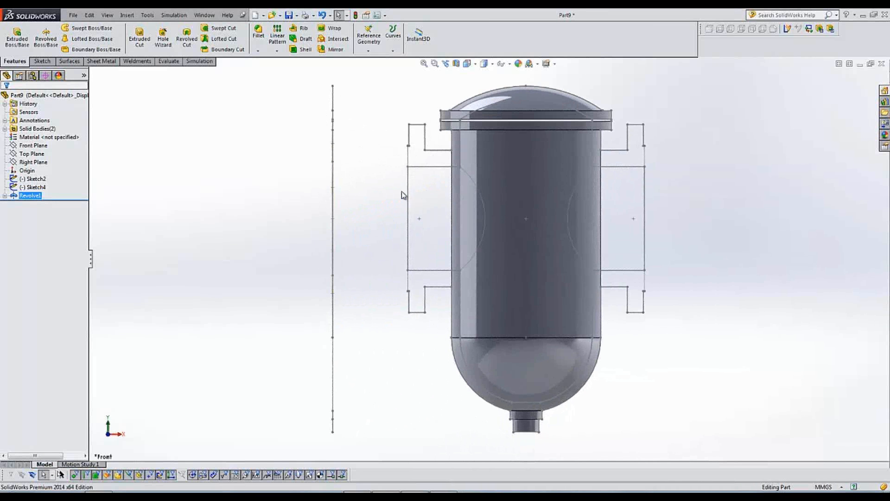
mouse_move(418, 301)
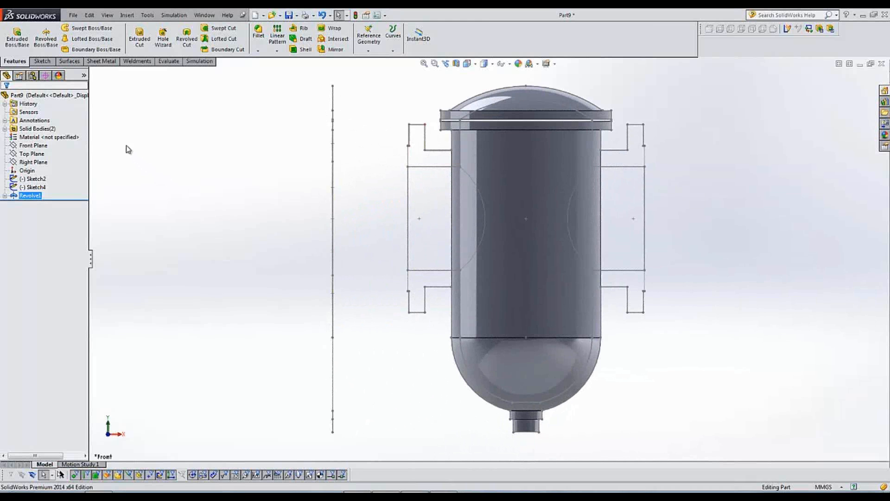
Step: Edit Sketch2 and draw a horizontal centerline through the origin across the left flange
right_click(28, 178)
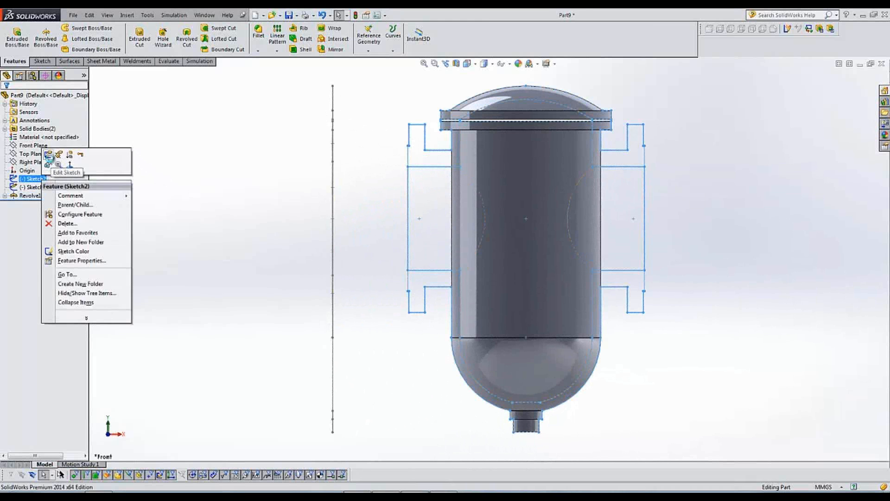
click(42, 163)
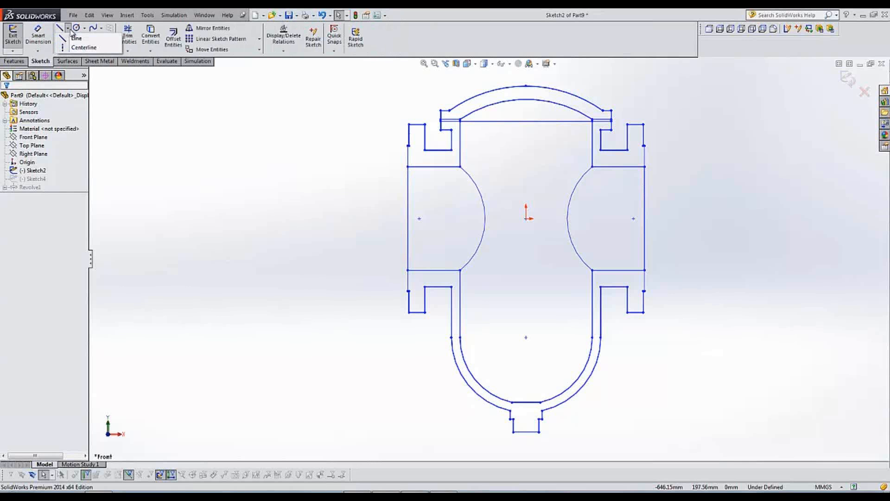
click(83, 47)
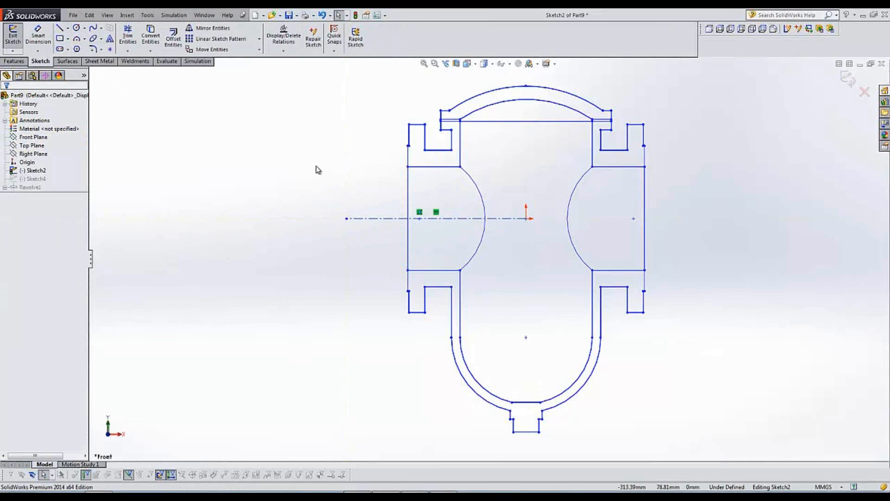
click(61, 26)
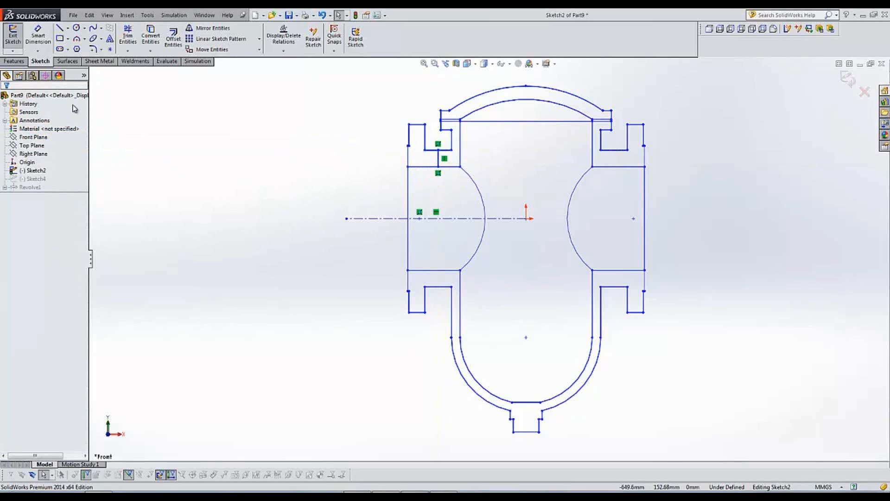
click(15, 61)
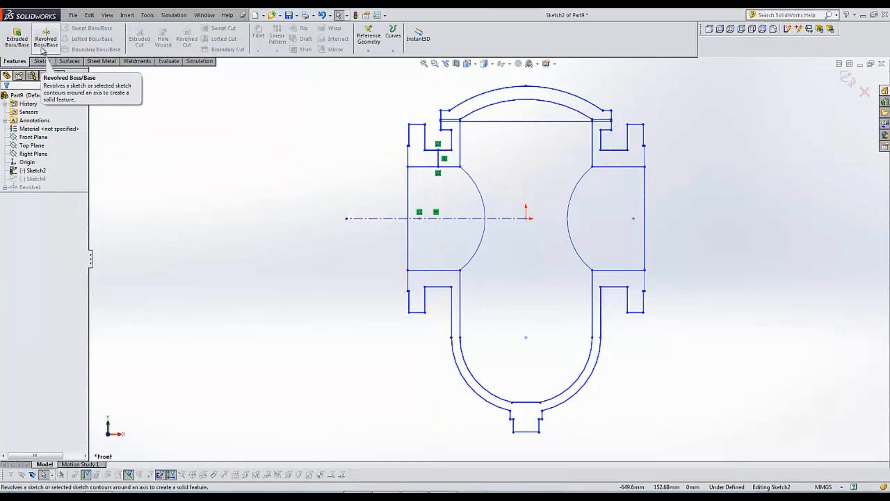
Step: Revolve Sketch2's flange region 360° about centerline Line60, creating Revolve2
click(40, 38)
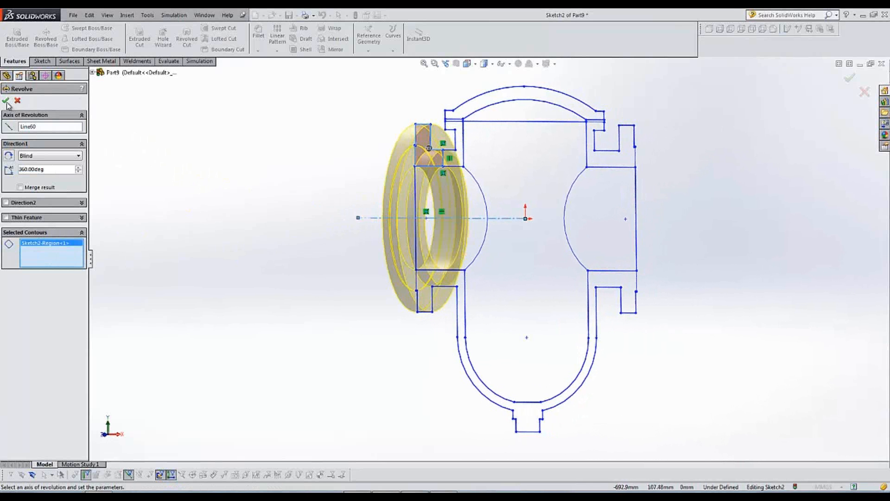
click(5, 101)
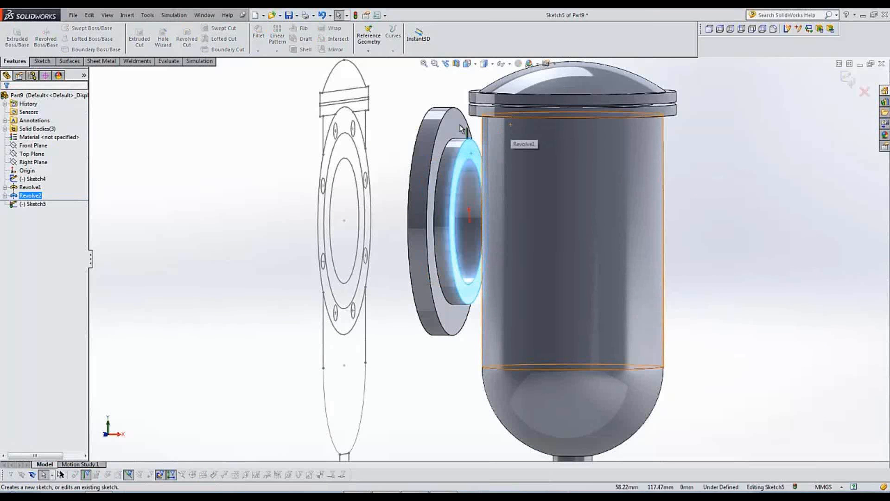
Step: Convert the flange bore's circular edge into a 154 mm circle in Sketch5
click(42, 62)
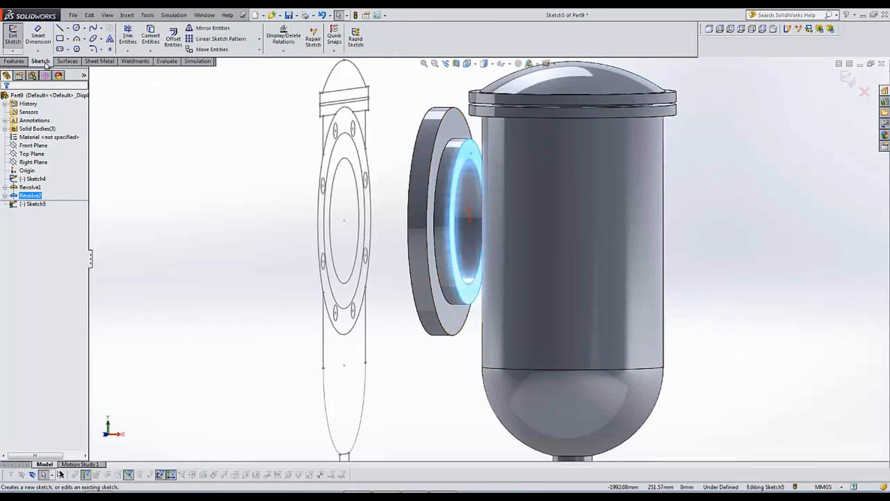
mouse_move(150, 38)
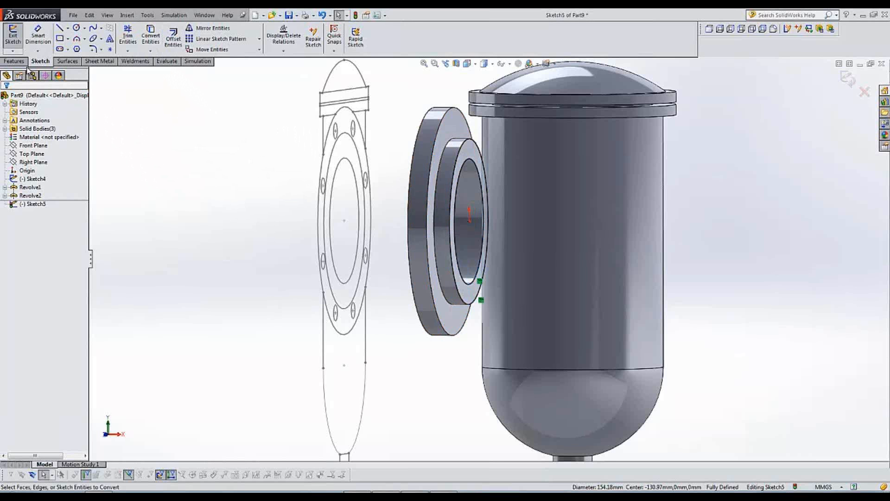
click(14, 60)
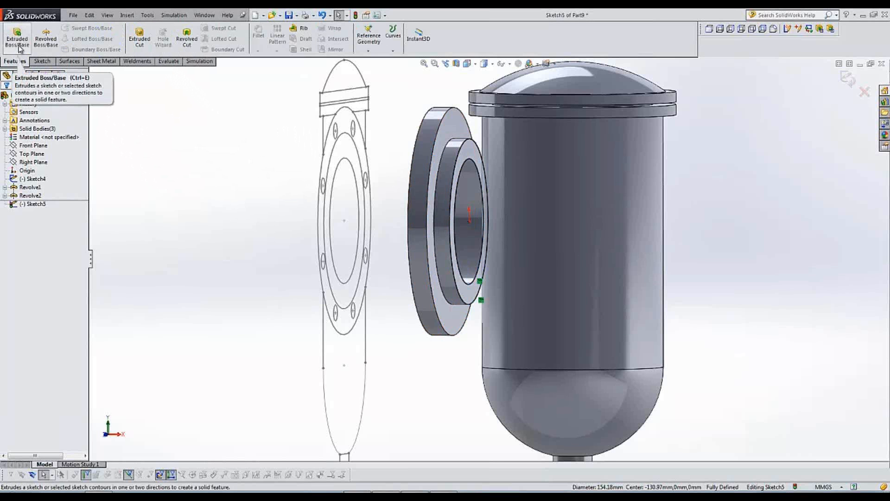
Step: Extrude the Sketch5 circle Up To Next so the flange neck meets the body
click(13, 35)
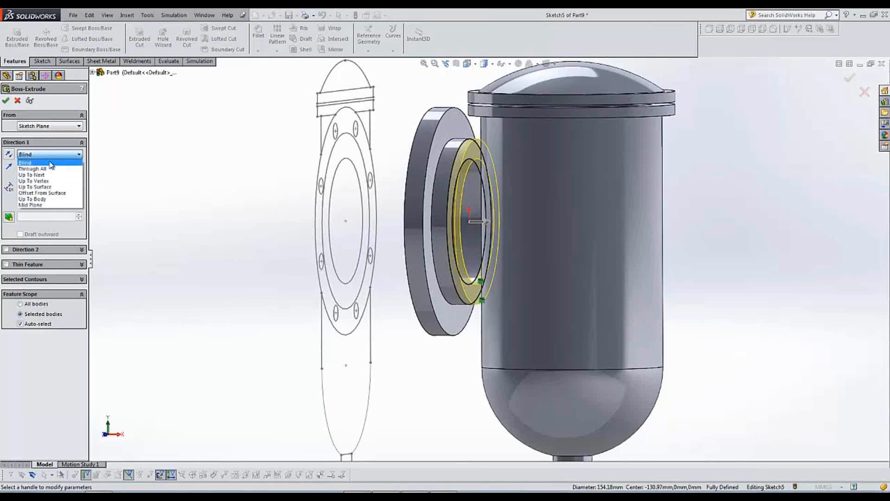
click(31, 174)
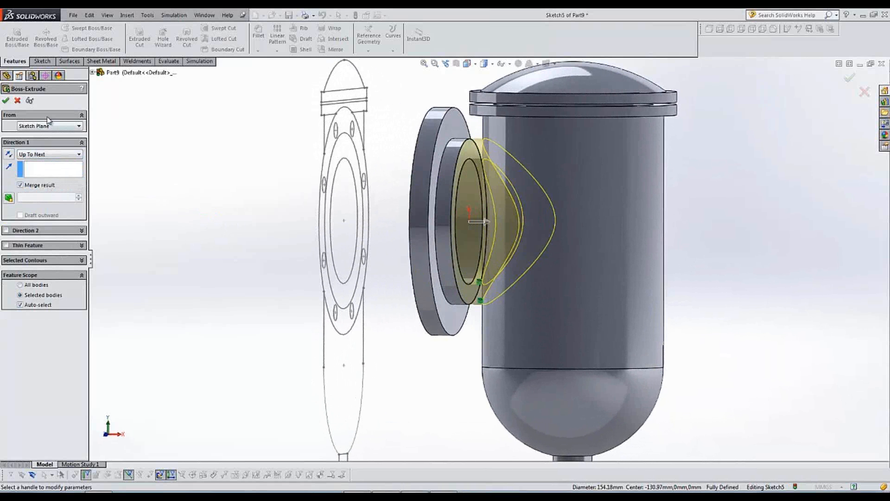
click(6, 101)
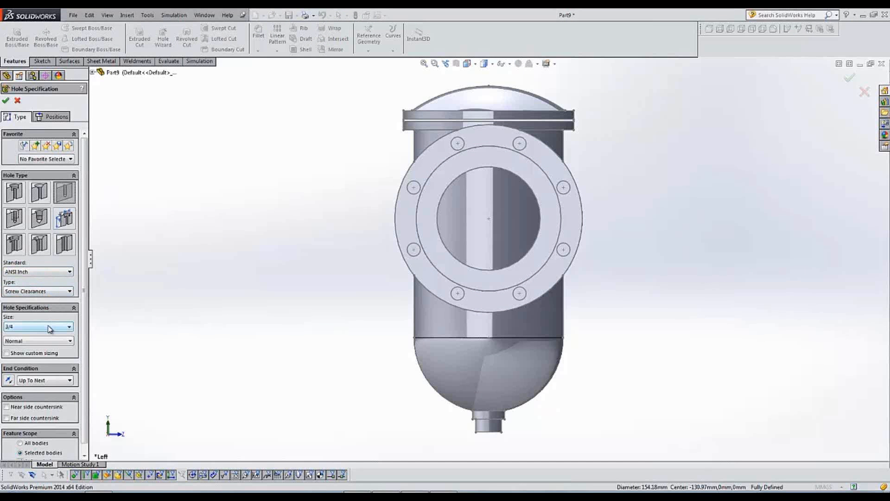
mouse_move(53, 381)
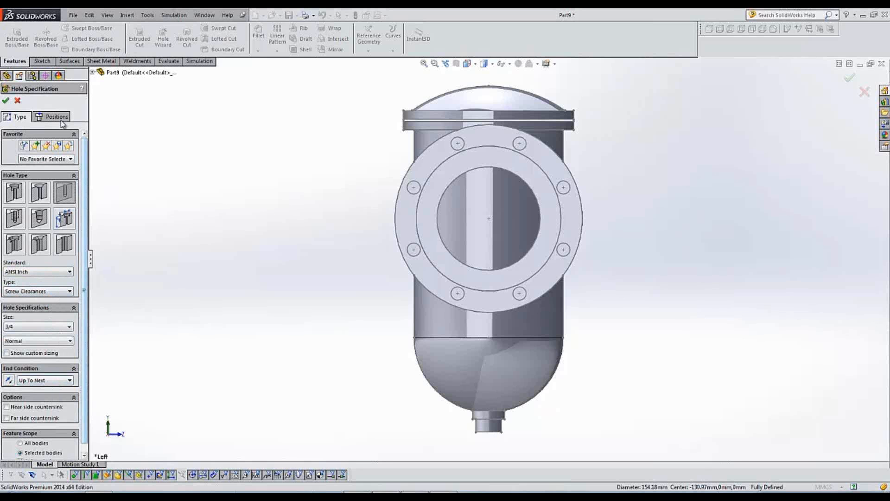
Step: Place a 3/4-inch ANSI screw-clearance hole, Up To Next, on the flange bolt circle
click(55, 116)
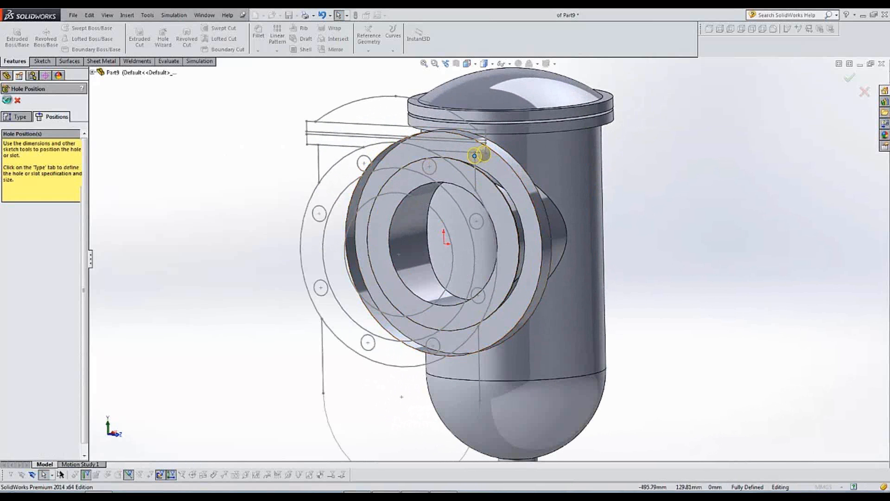
click(6, 101)
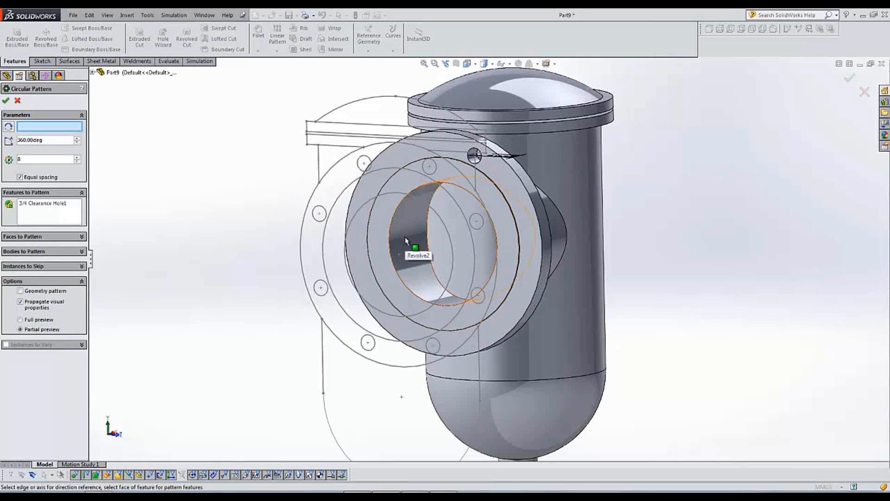
Step: Pattern the clearance hole 8 times over 360° about the bore face as CirPattern1
click(406, 243)
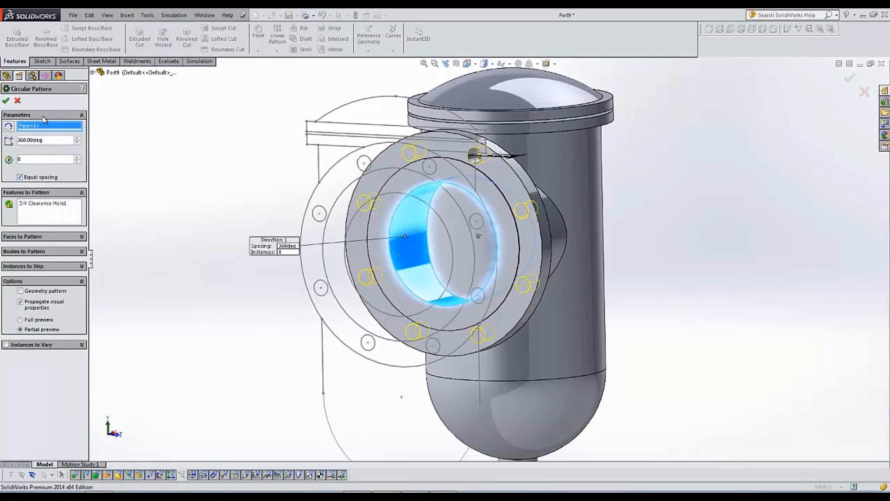
click(5, 101)
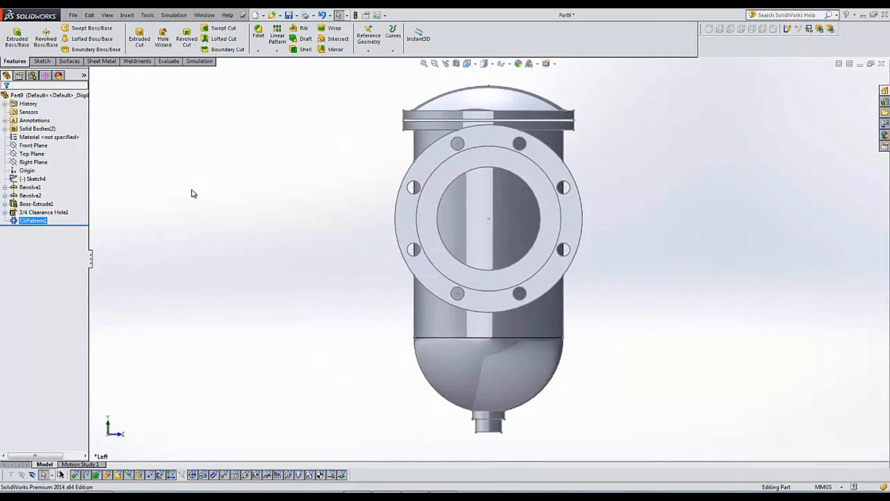
click(29, 179)
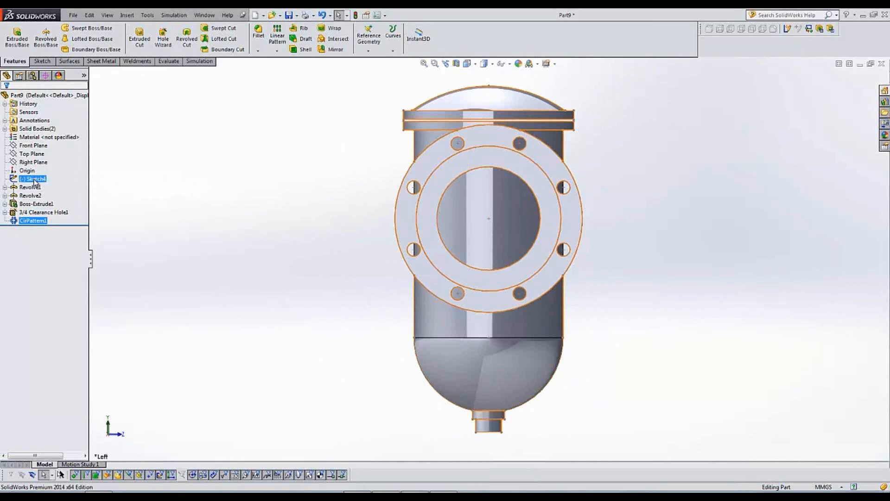
click(210, 177)
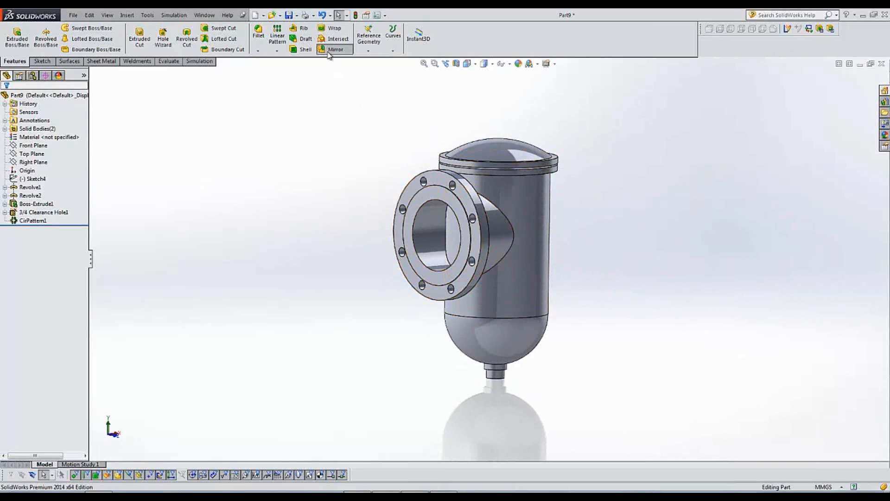
Step: Mirror CirPattern1 across the Right Plane with Merge solids checked, creating Mirror1
click(336, 49)
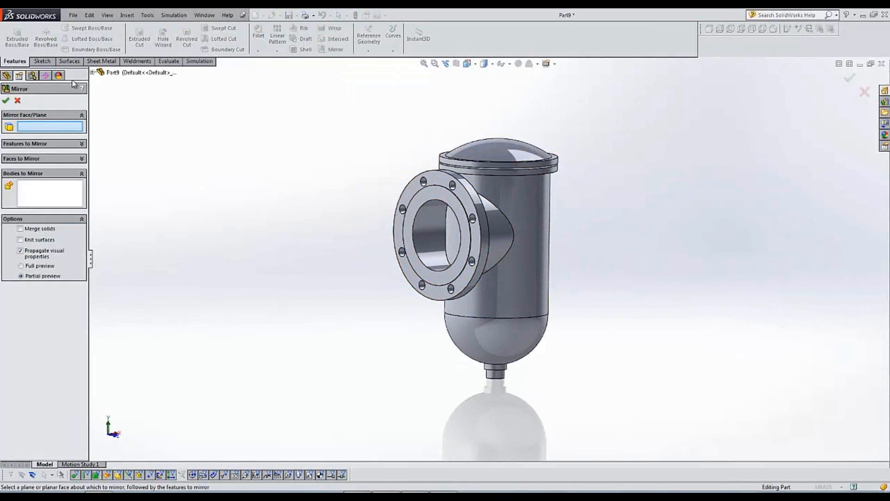
click(96, 73)
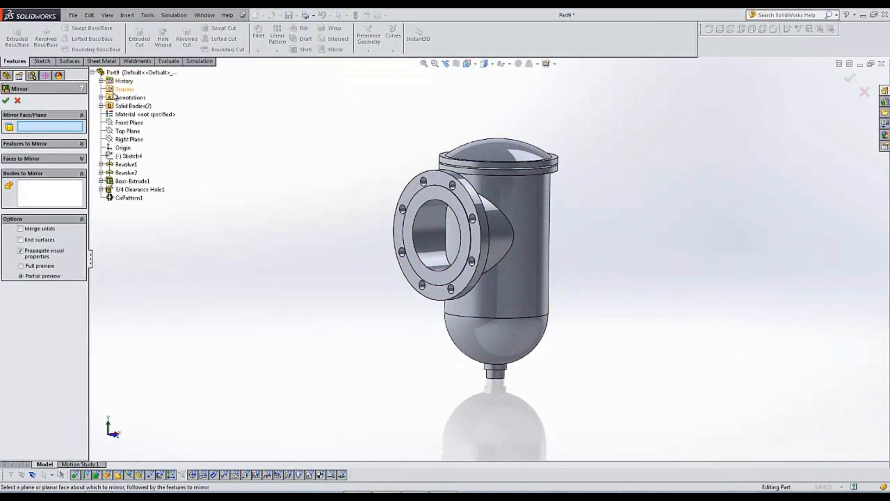
click(129, 139)
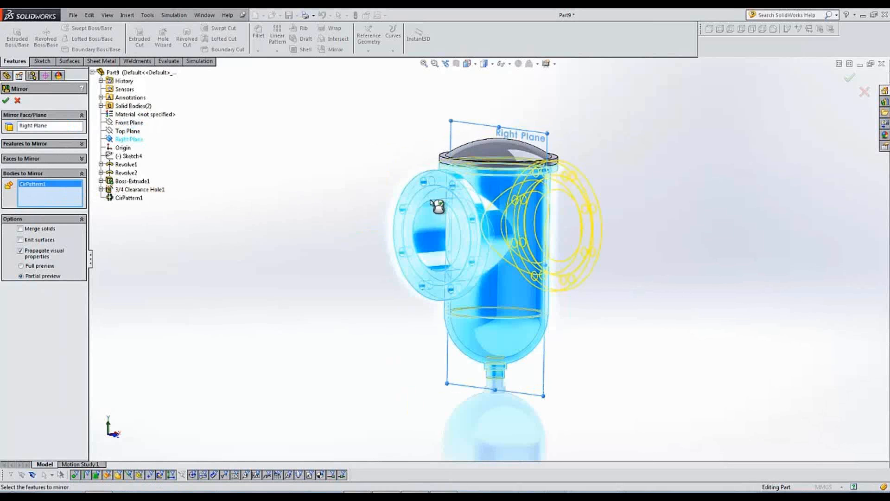
drag(437, 204, 389, 198)
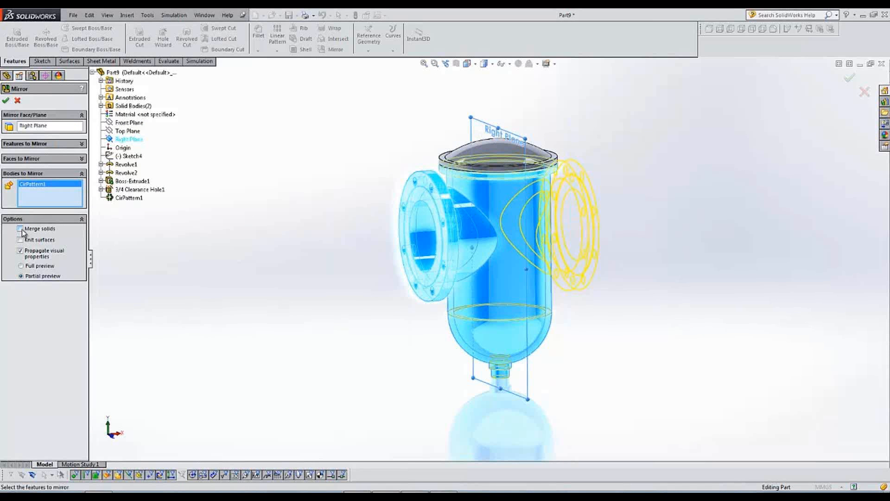
click(20, 228)
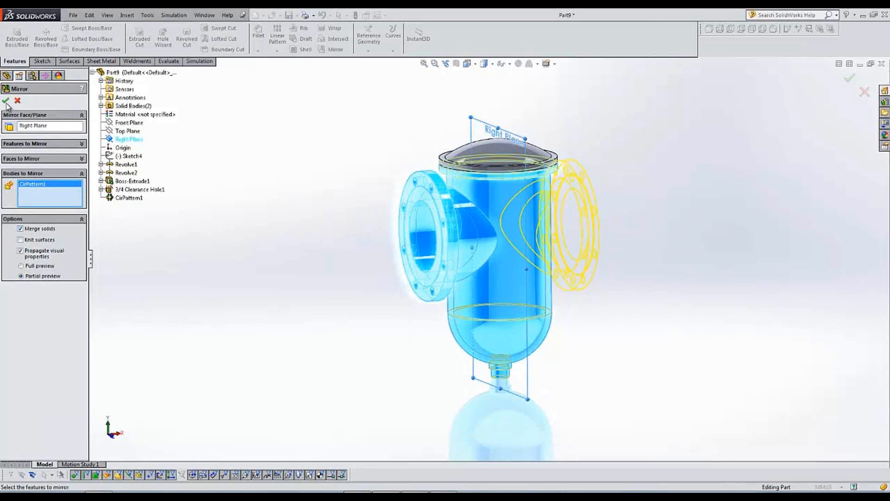
click(6, 101)
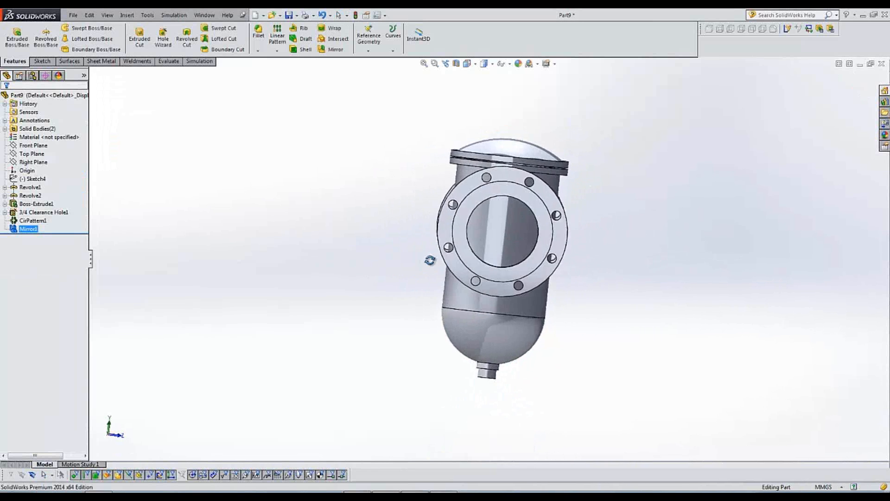
drag(430, 260, 330, 240)
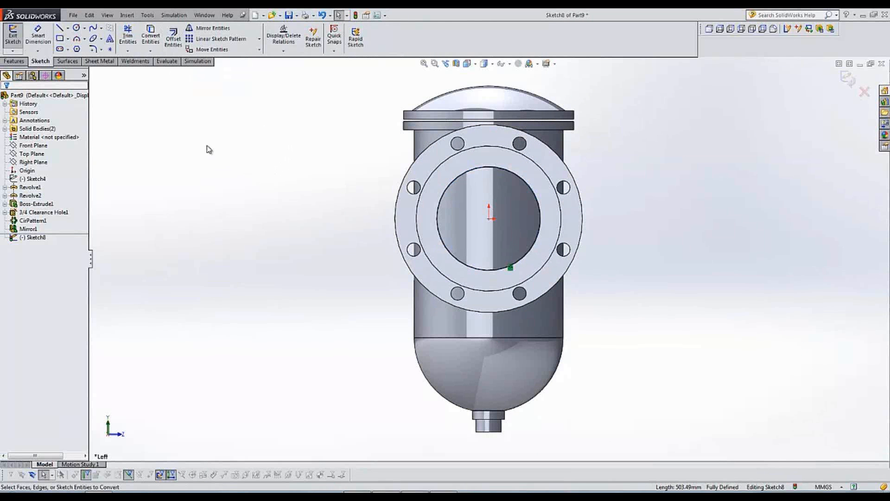
Step: Finish tracing the bore edge into Sketch8 and bring up the solid feature tools
click(13, 74)
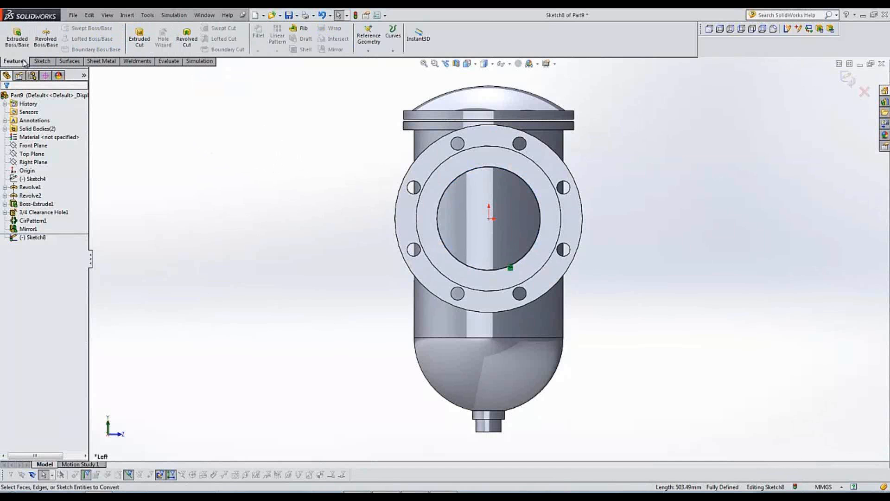
mouse_move(140, 39)
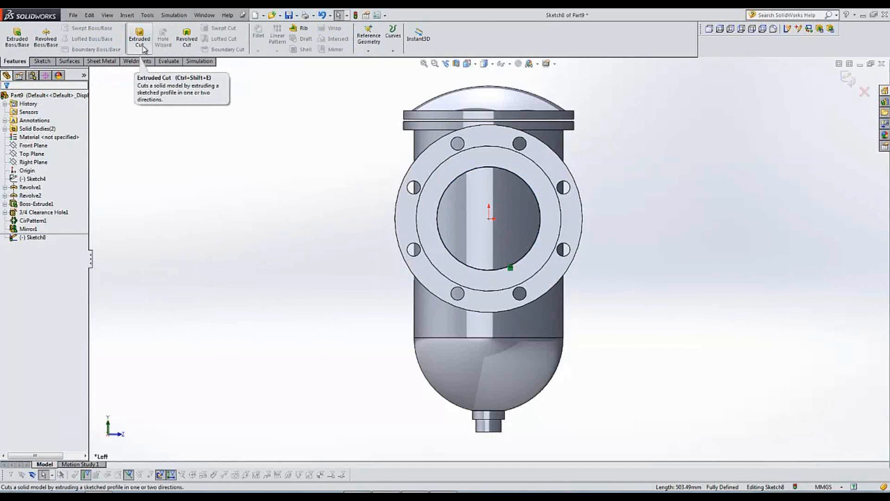
Step: Cut Sketch8's bore Through All the strainer body, creating Cut-Extrude1
click(140, 36)
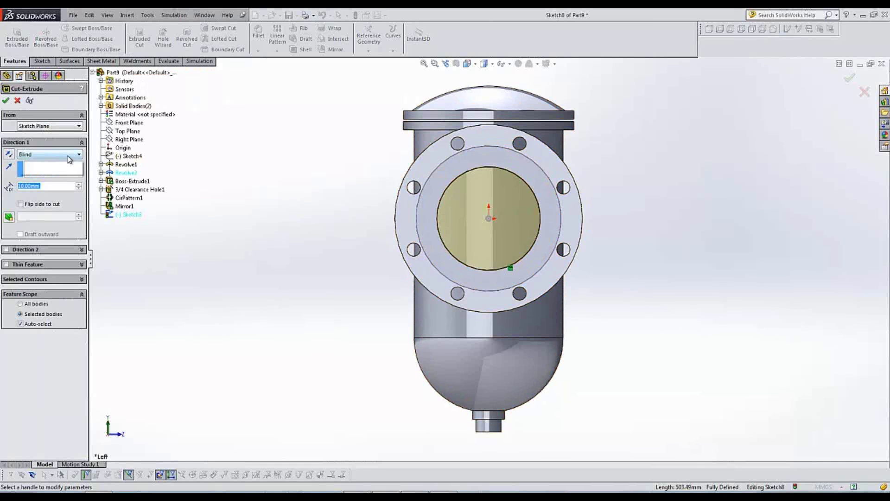
click(76, 154)
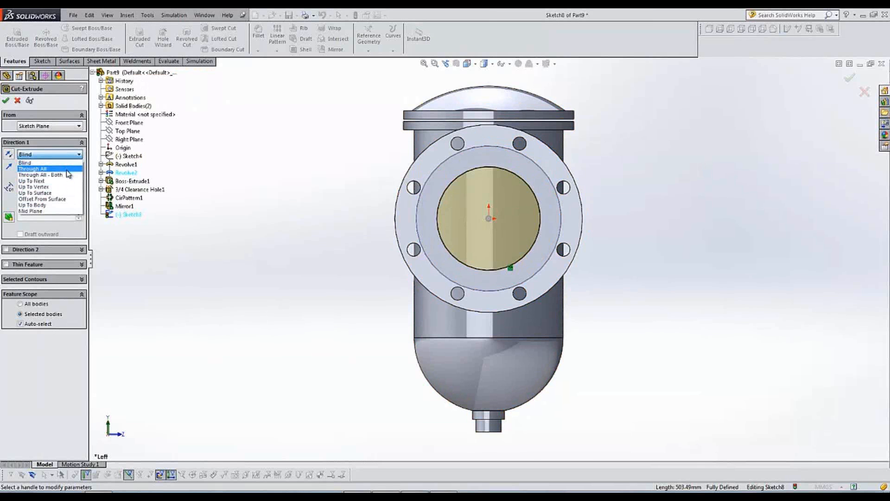
click(34, 169)
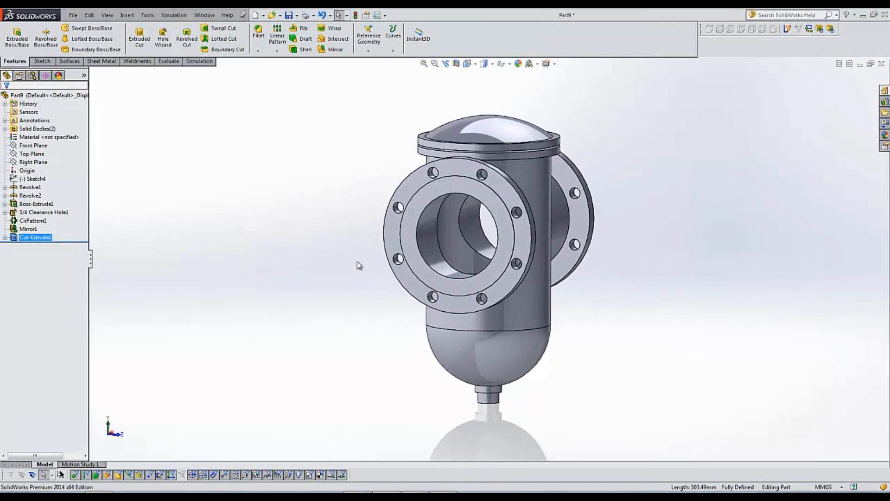
mouse_move(321, 268)
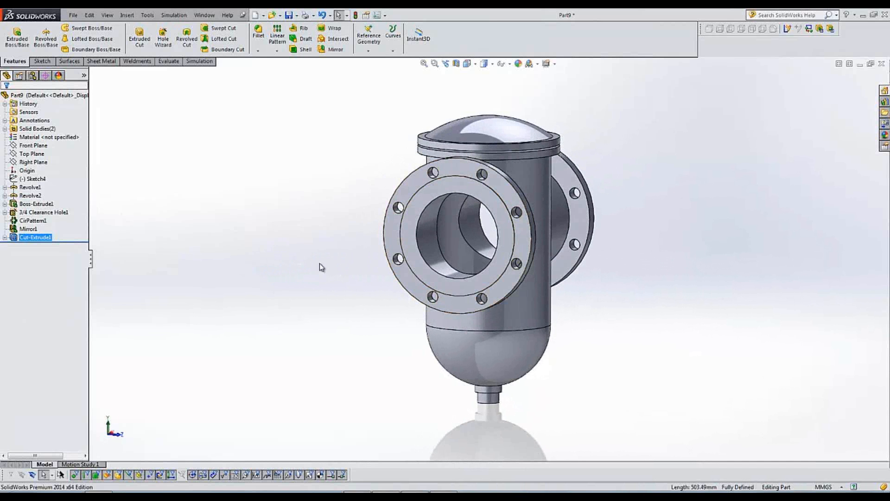
Step: Assign Cast Alloy Steel through the Material entry in the FeatureManager tree
click(48, 137)
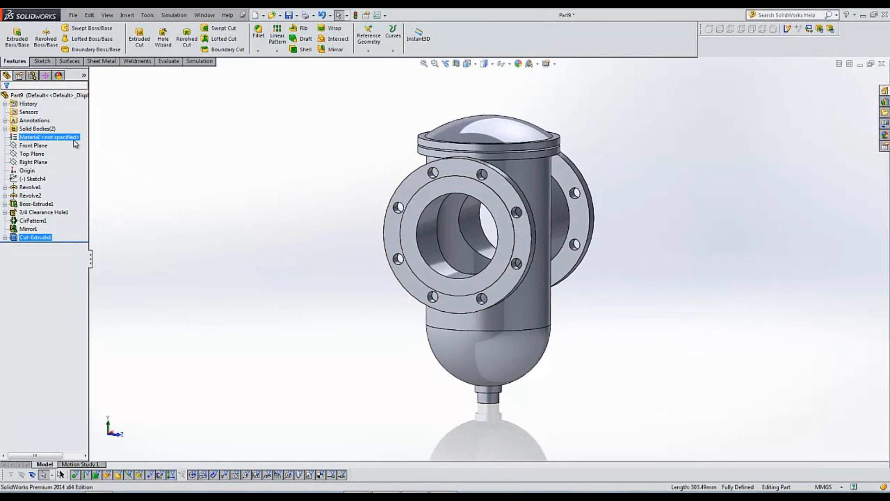
right_click(44, 137)
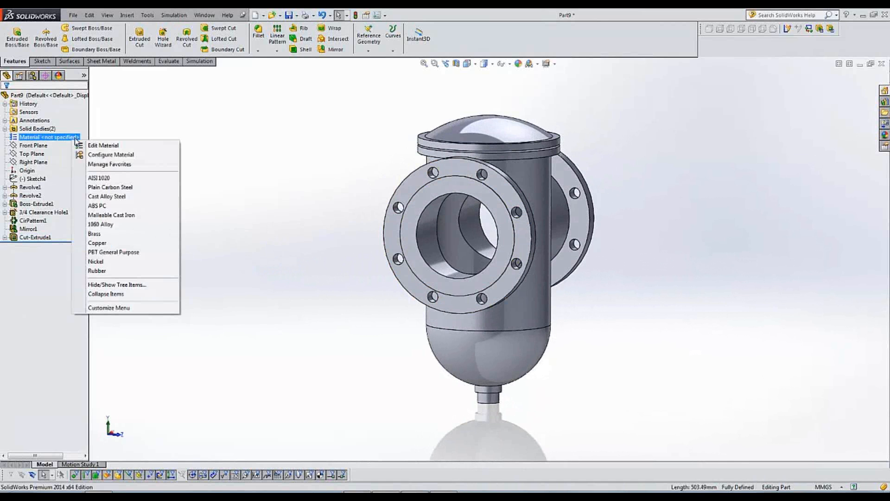
mouse_move(134, 203)
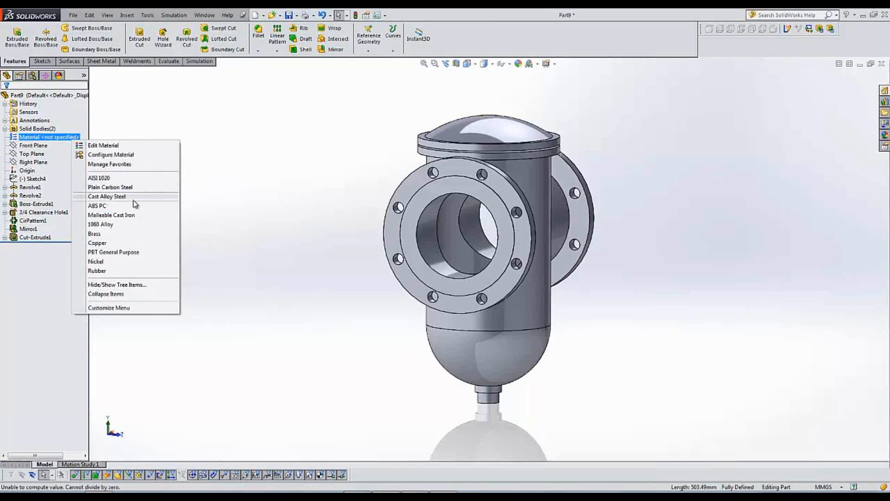
click(107, 196)
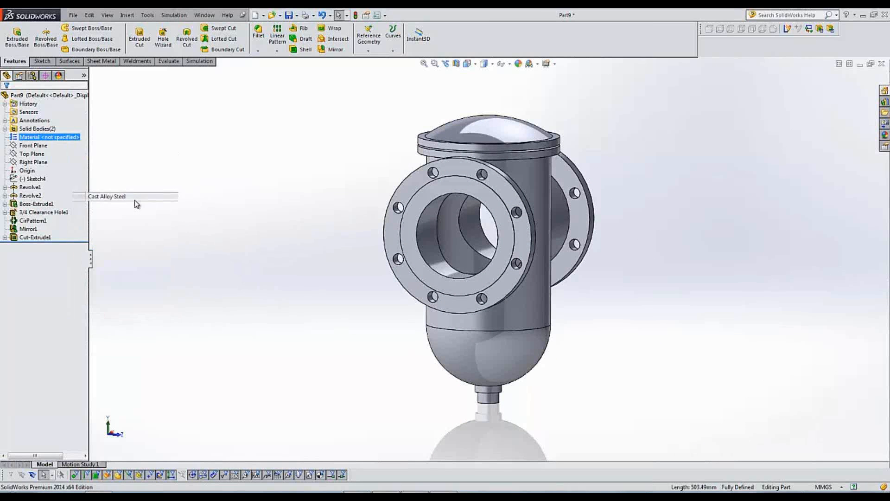